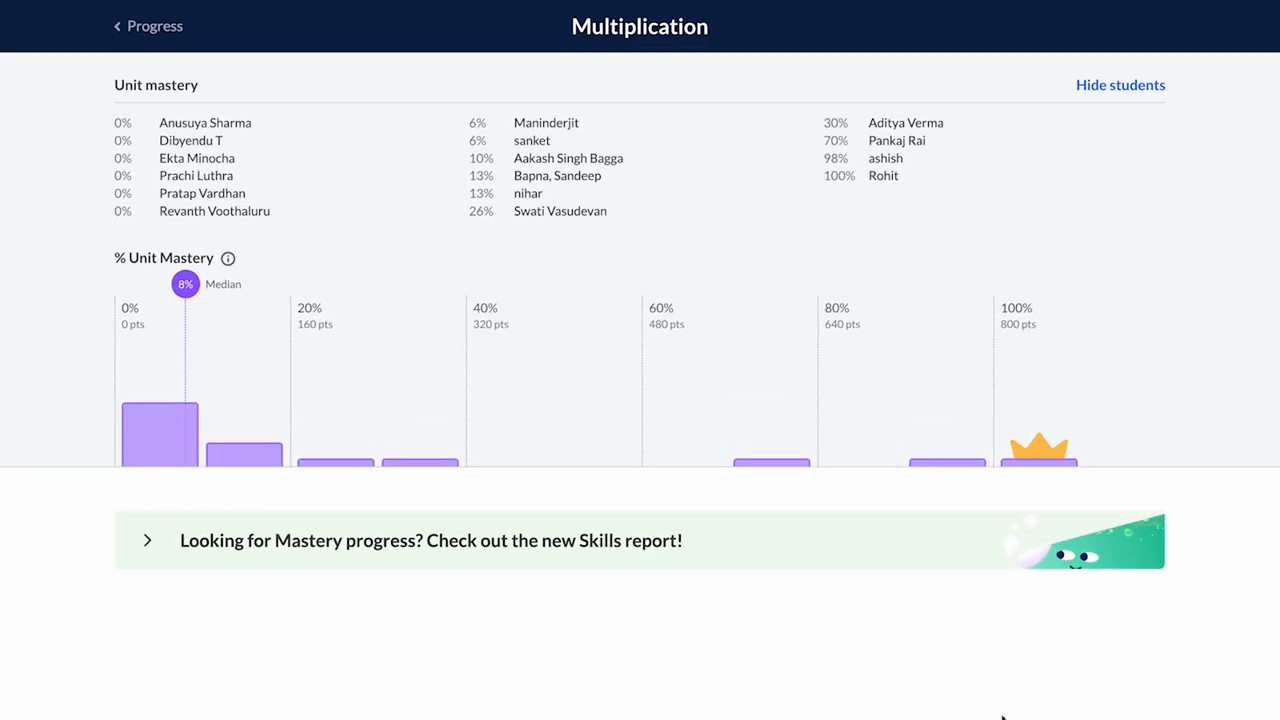
mouse_move(243, 463)
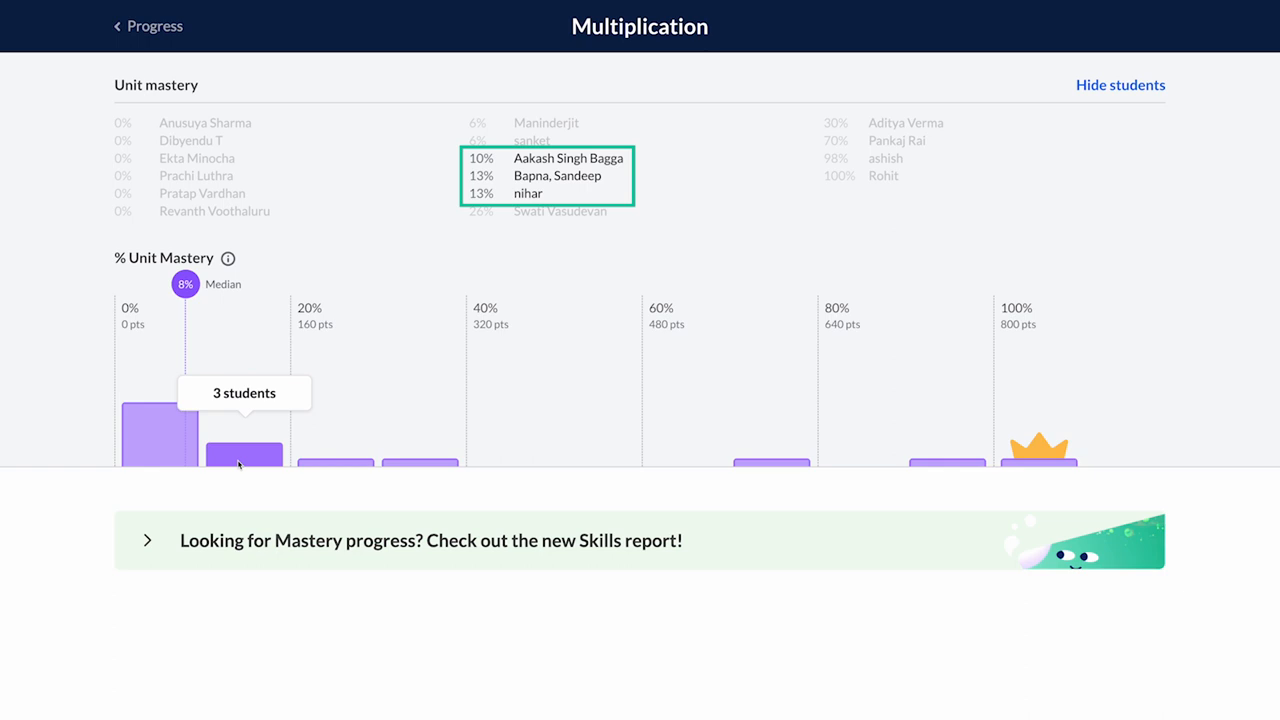
mouse_move(244, 497)
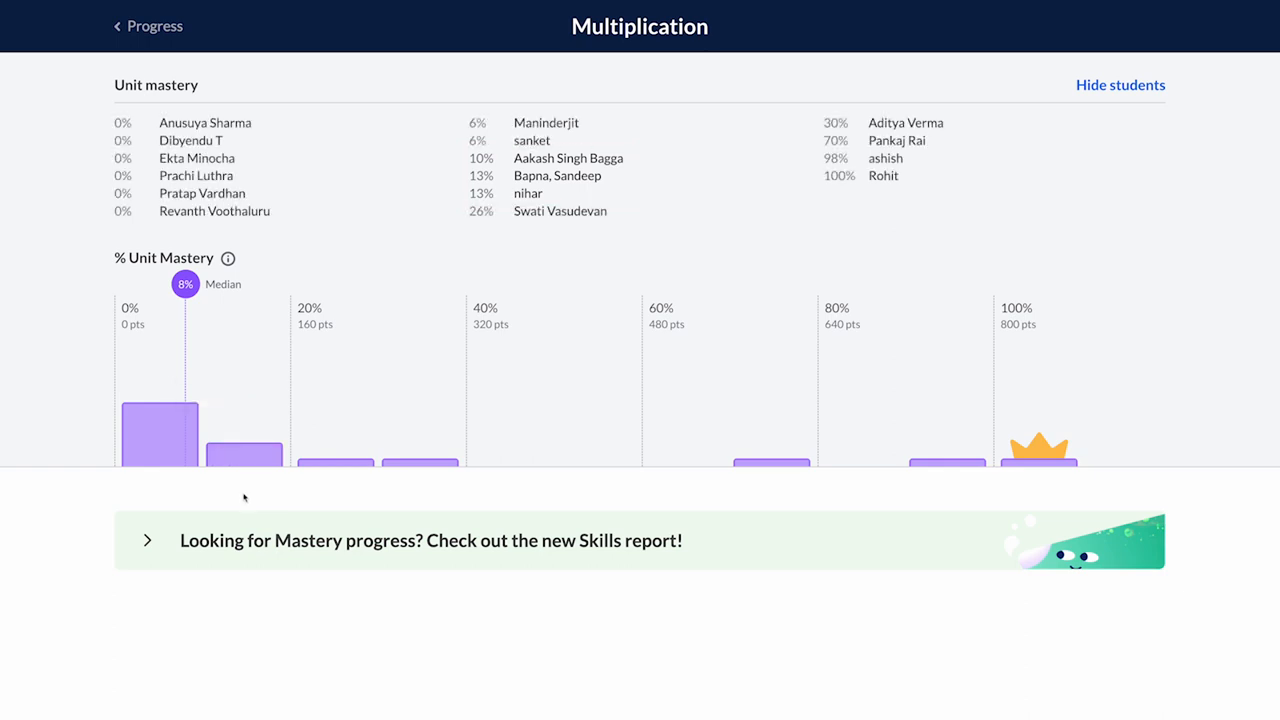
mouse_move(945, 493)
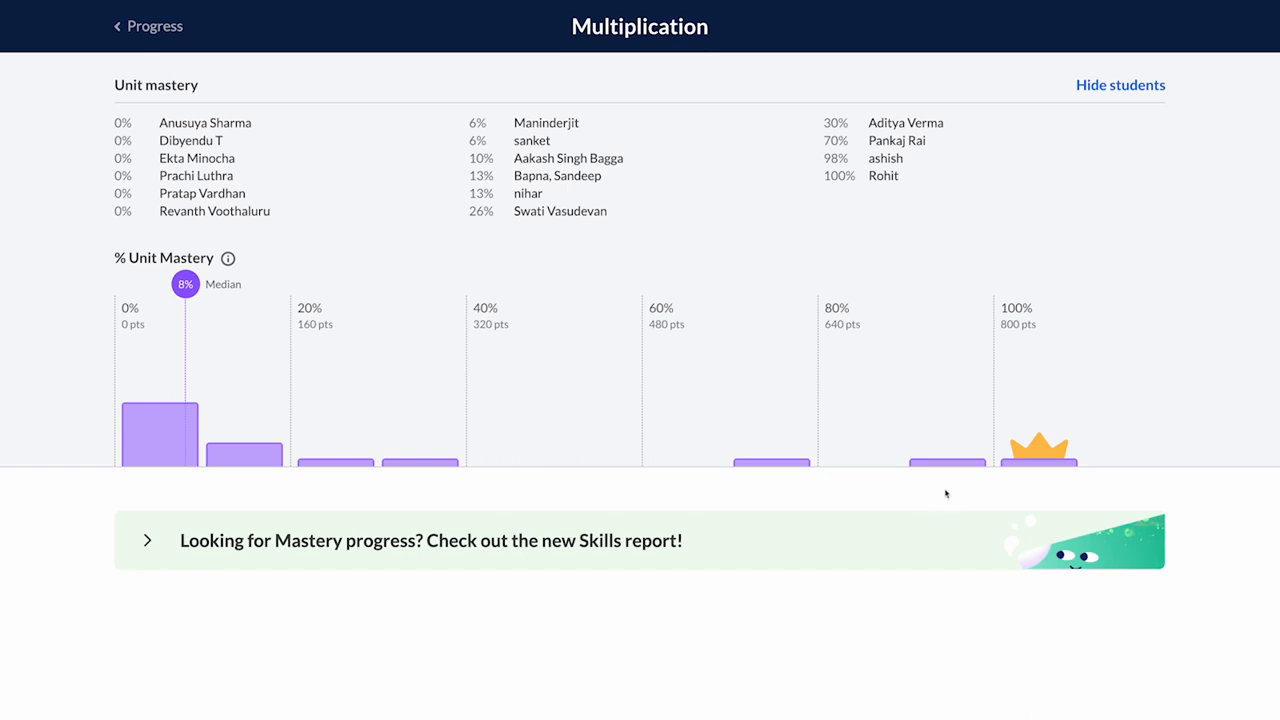
mouse_move(948, 465)
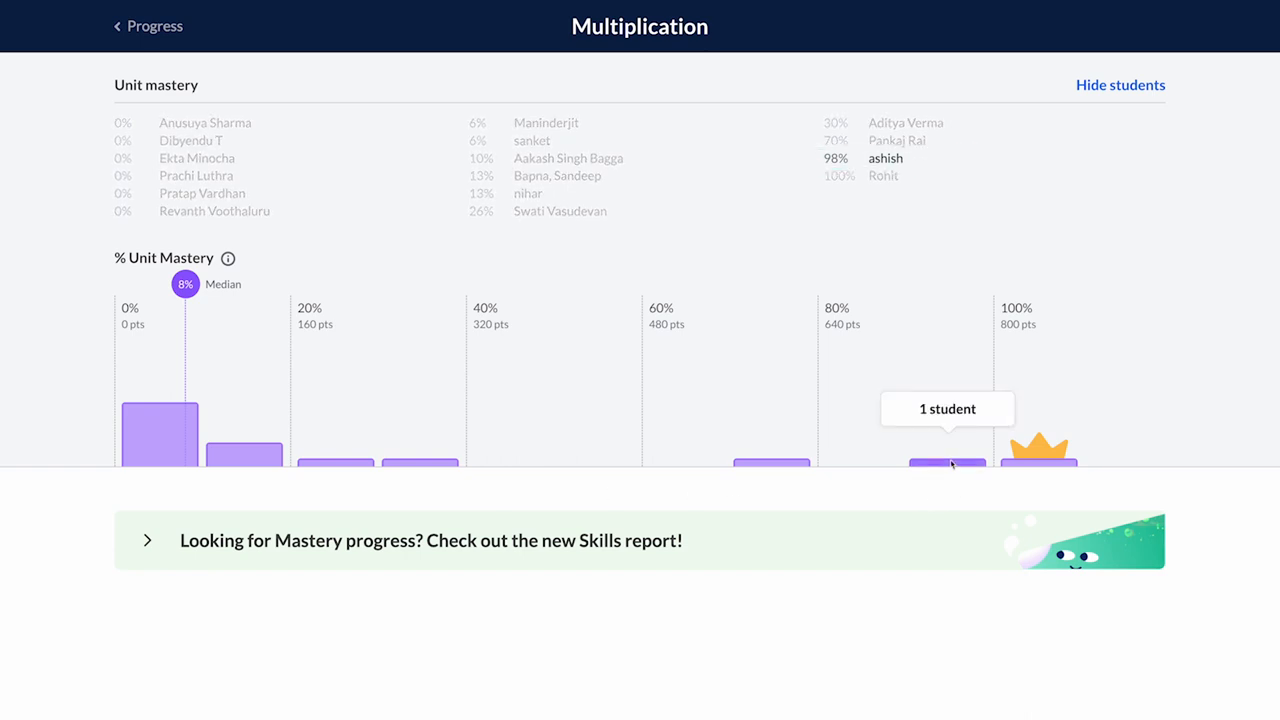
mouse_move(1039, 462)
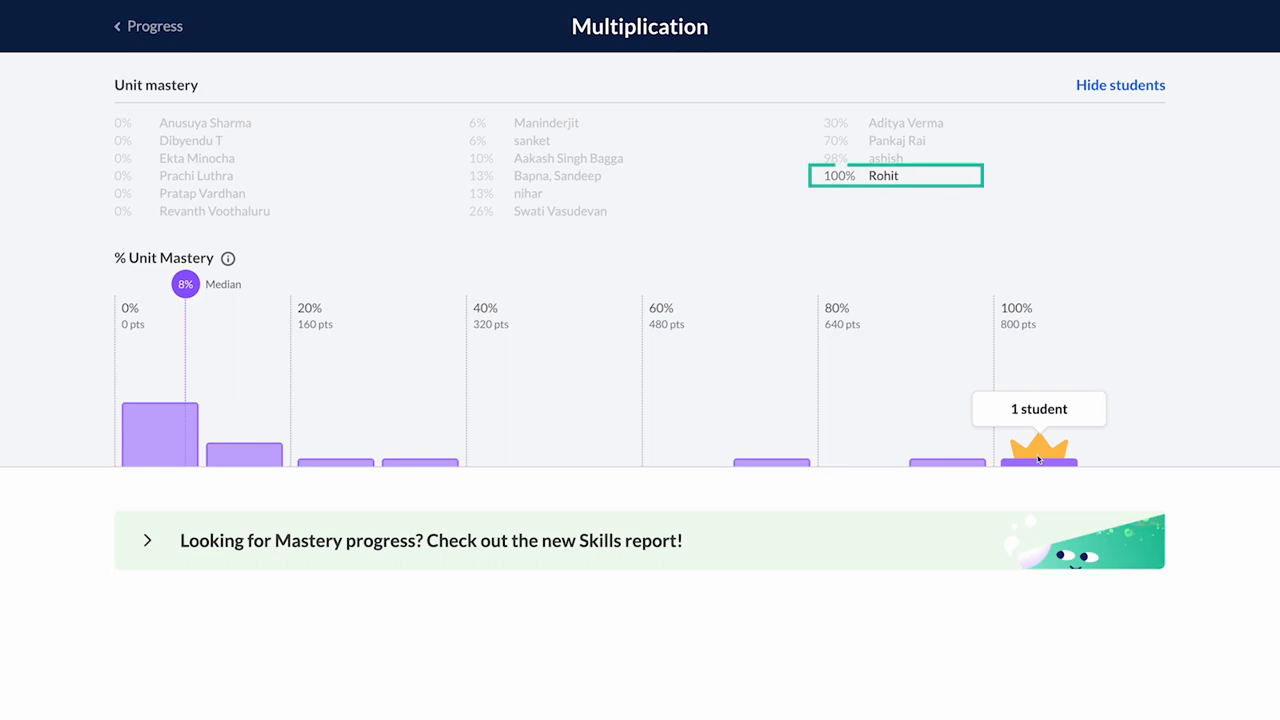
mouse_move(160, 447)
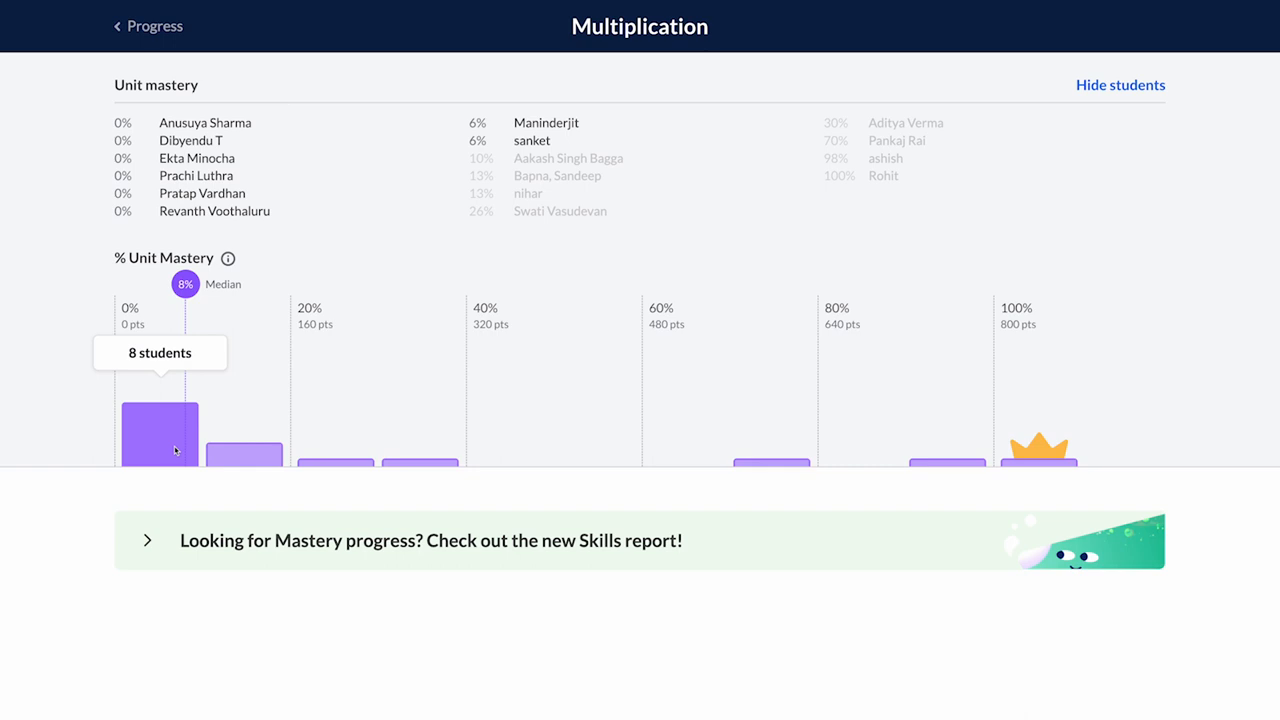
mouse_move(177, 492)
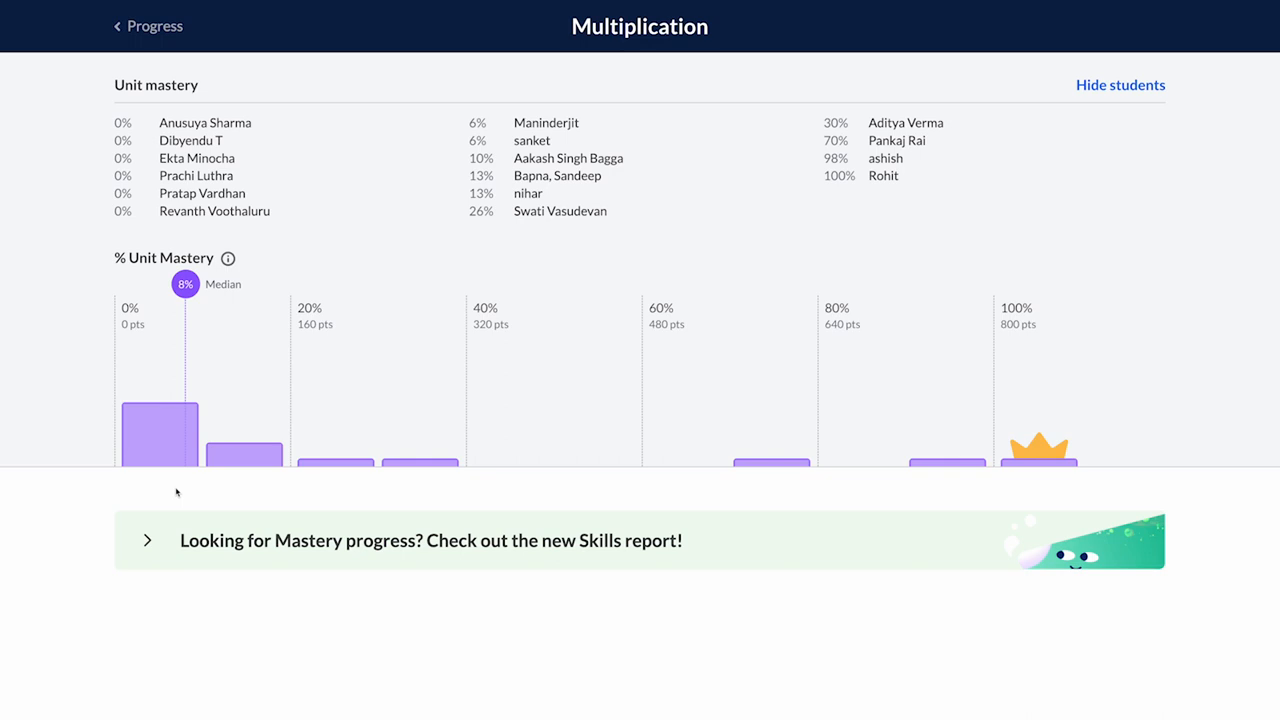
mouse_move(41, 543)
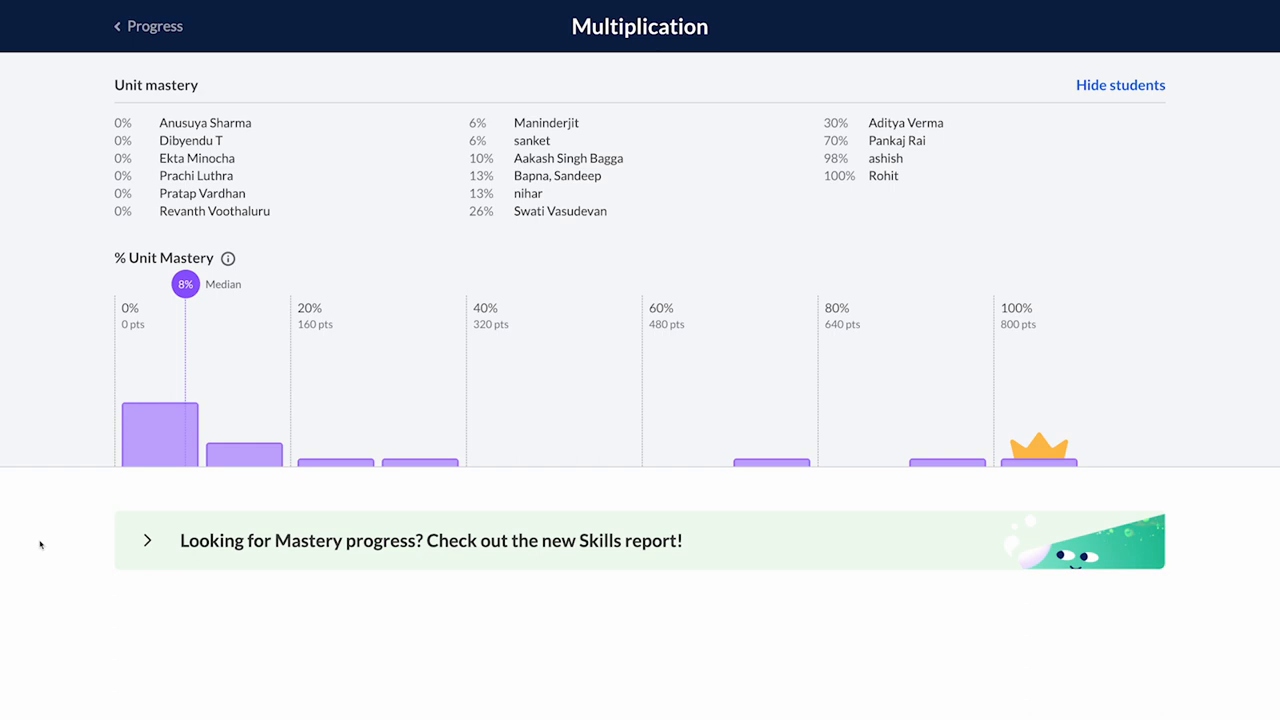
mouse_move(50, 546)
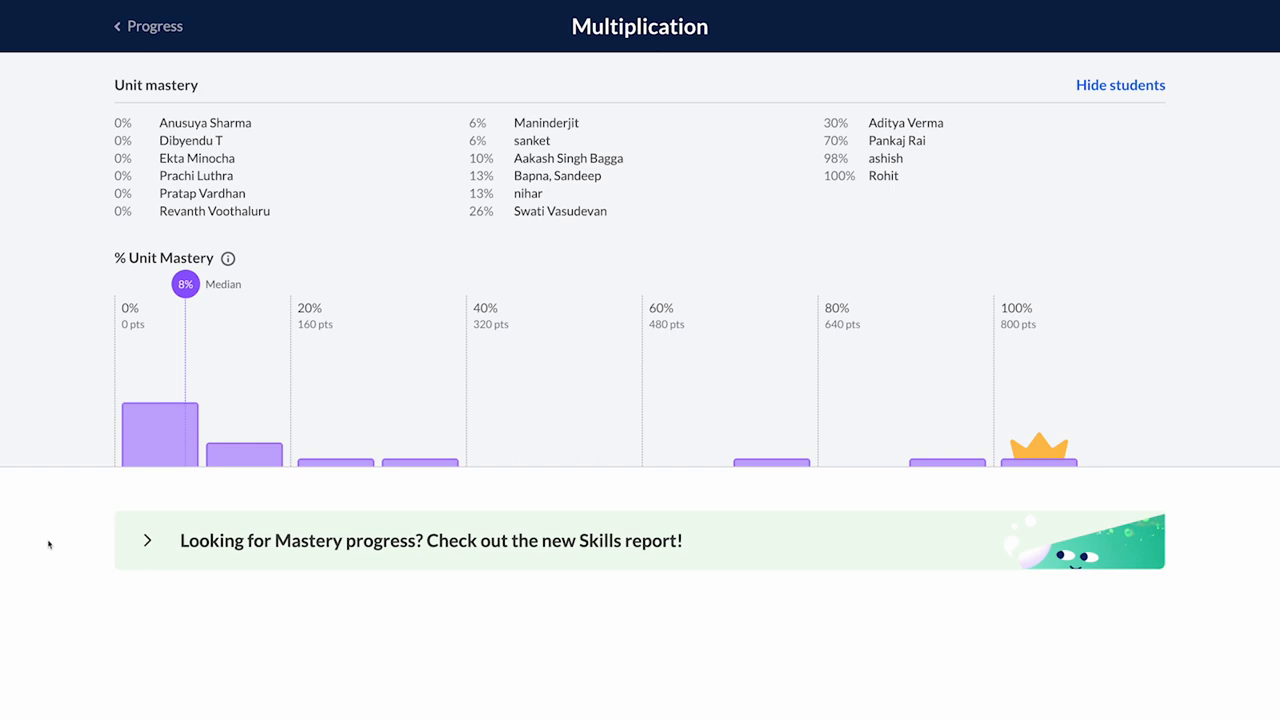
mouse_move(1037, 490)
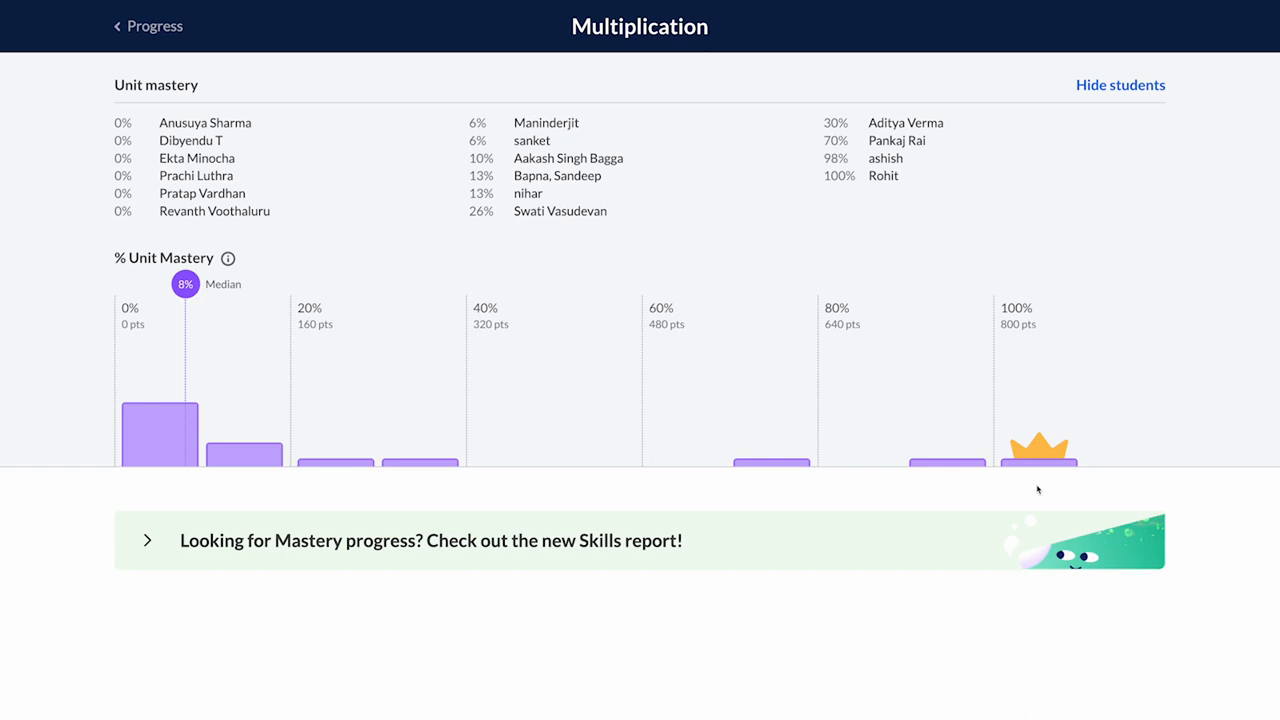
mouse_move(335, 464)
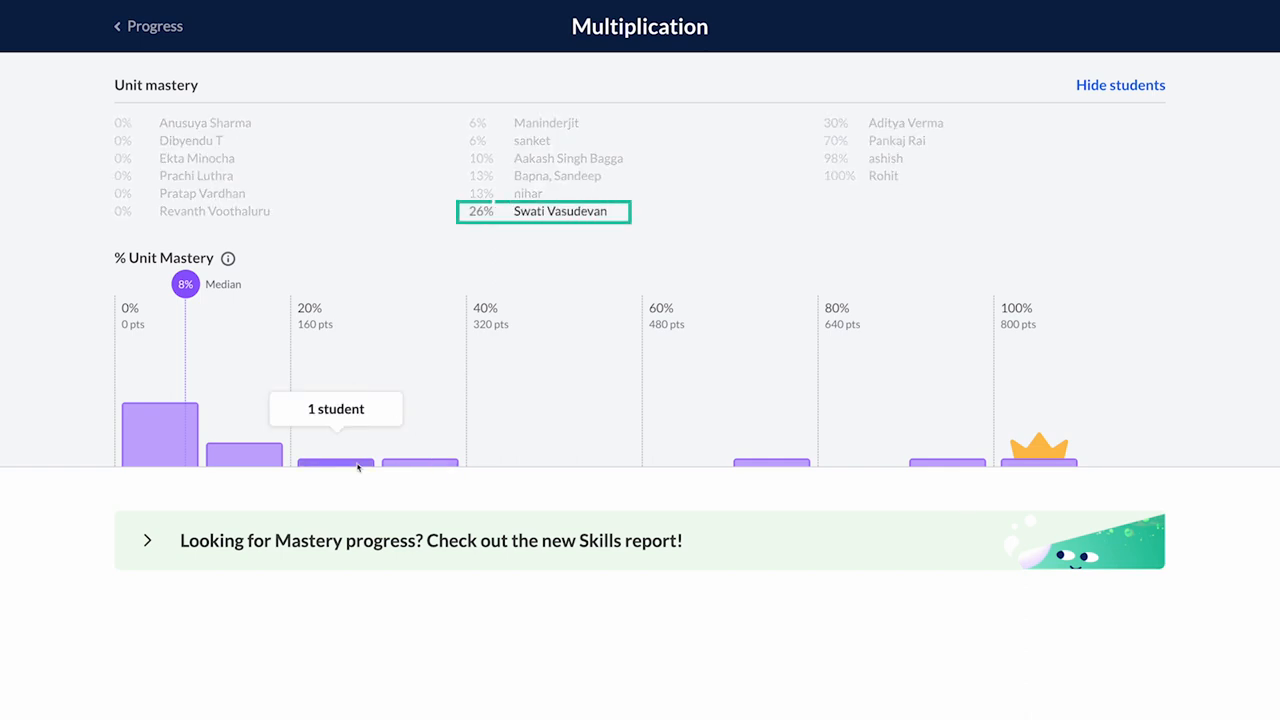
mouse_move(416, 466)
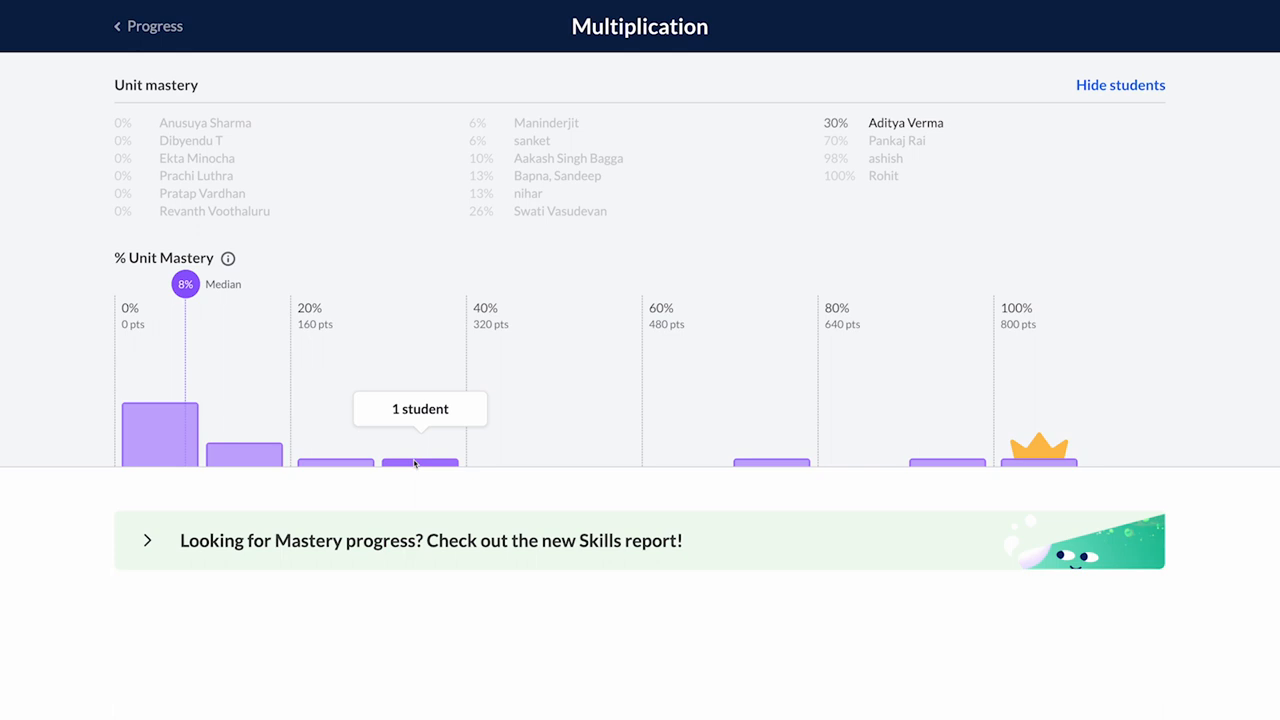
mouse_move(958, 497)
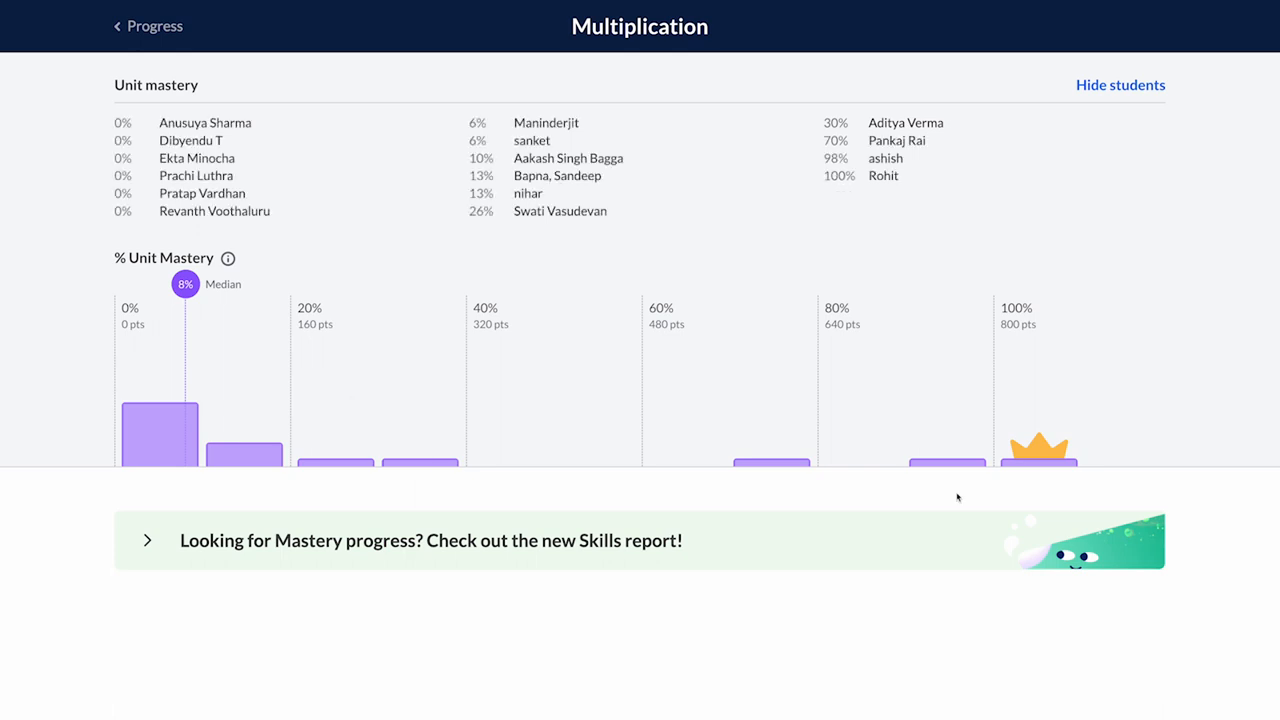
mouse_move(1040, 465)
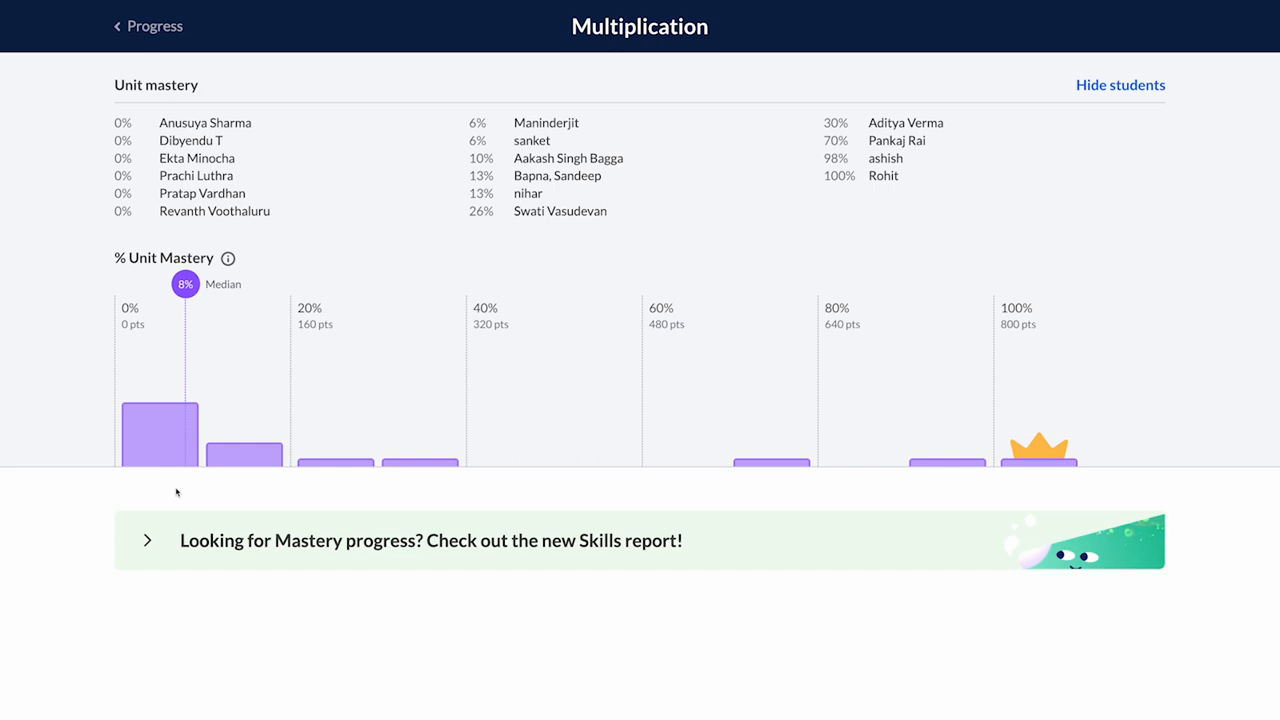
mouse_move(202, 492)
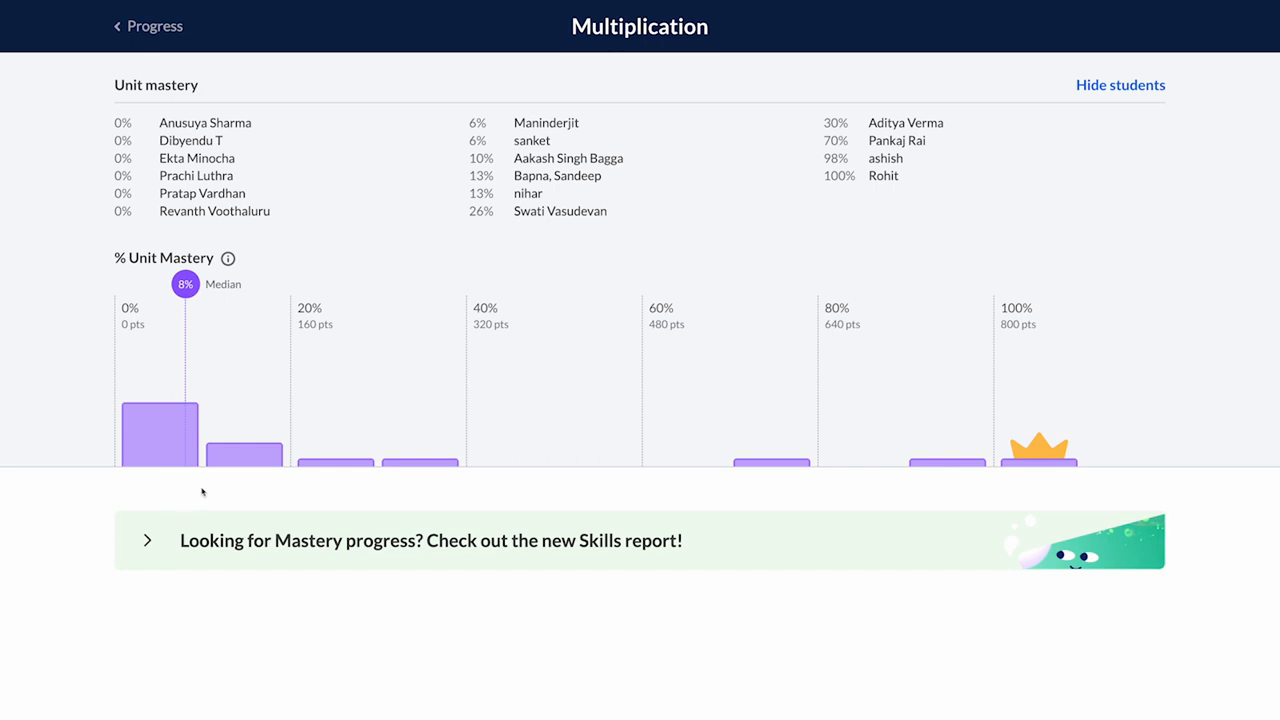
mouse_move(240, 463)
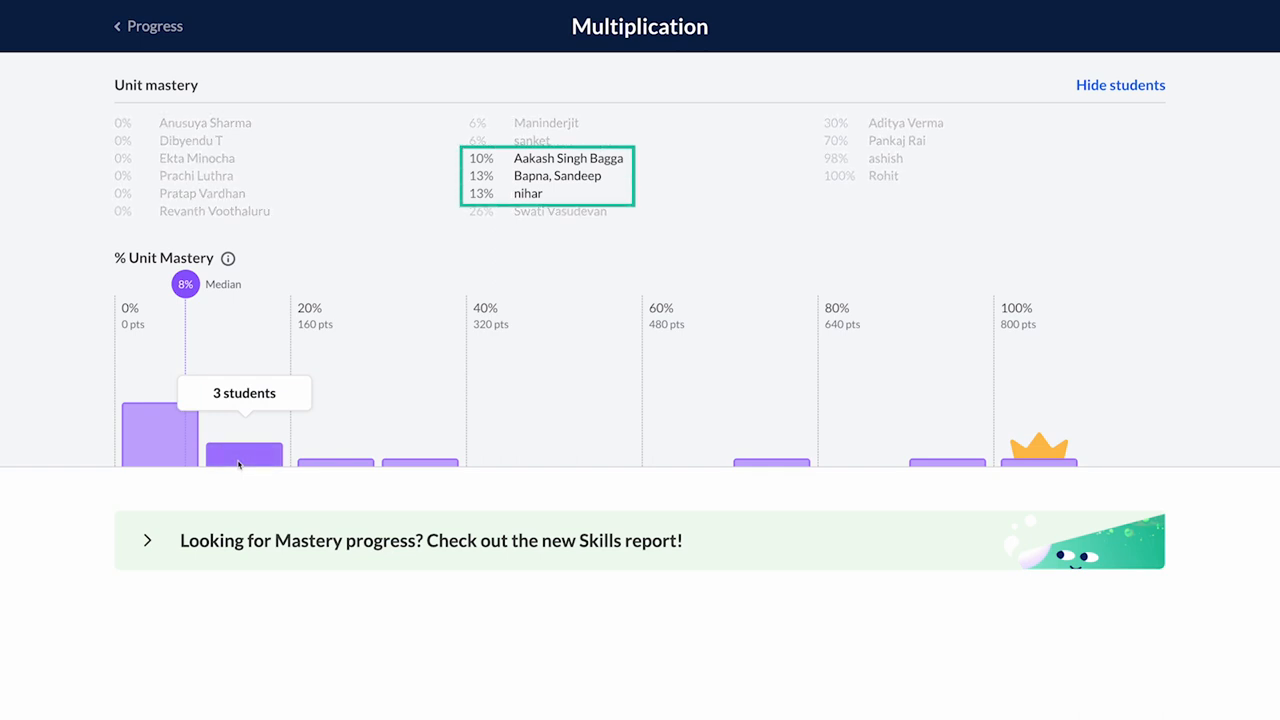
mouse_move(1038, 465)
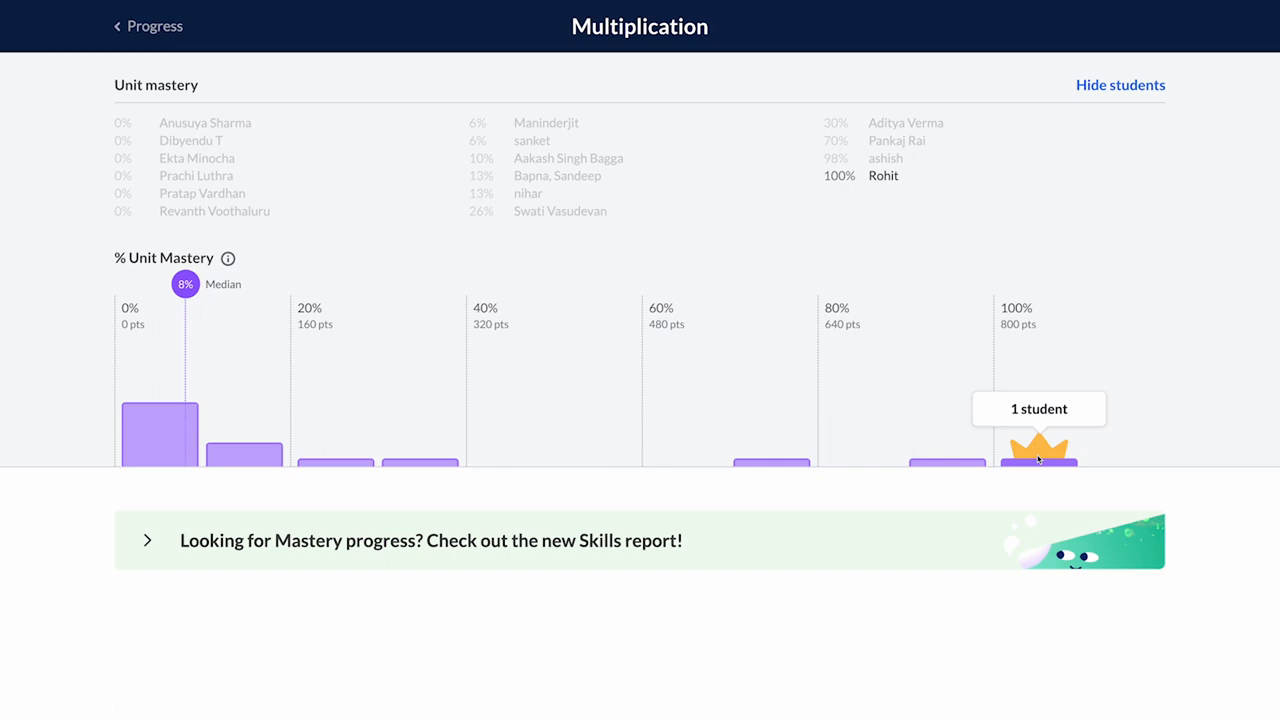
Return to course mastery progress and scroll to the Multiplication unit's student scores
left_click(148, 26)
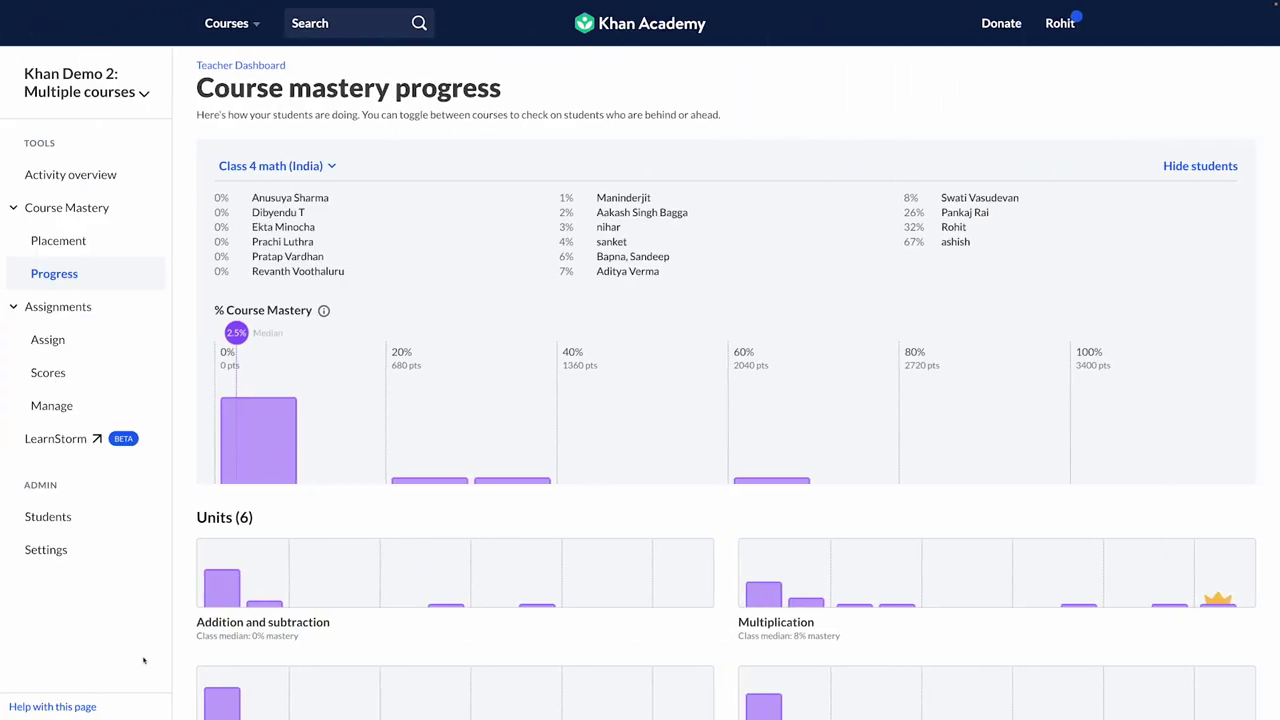
scroll("down", 3)
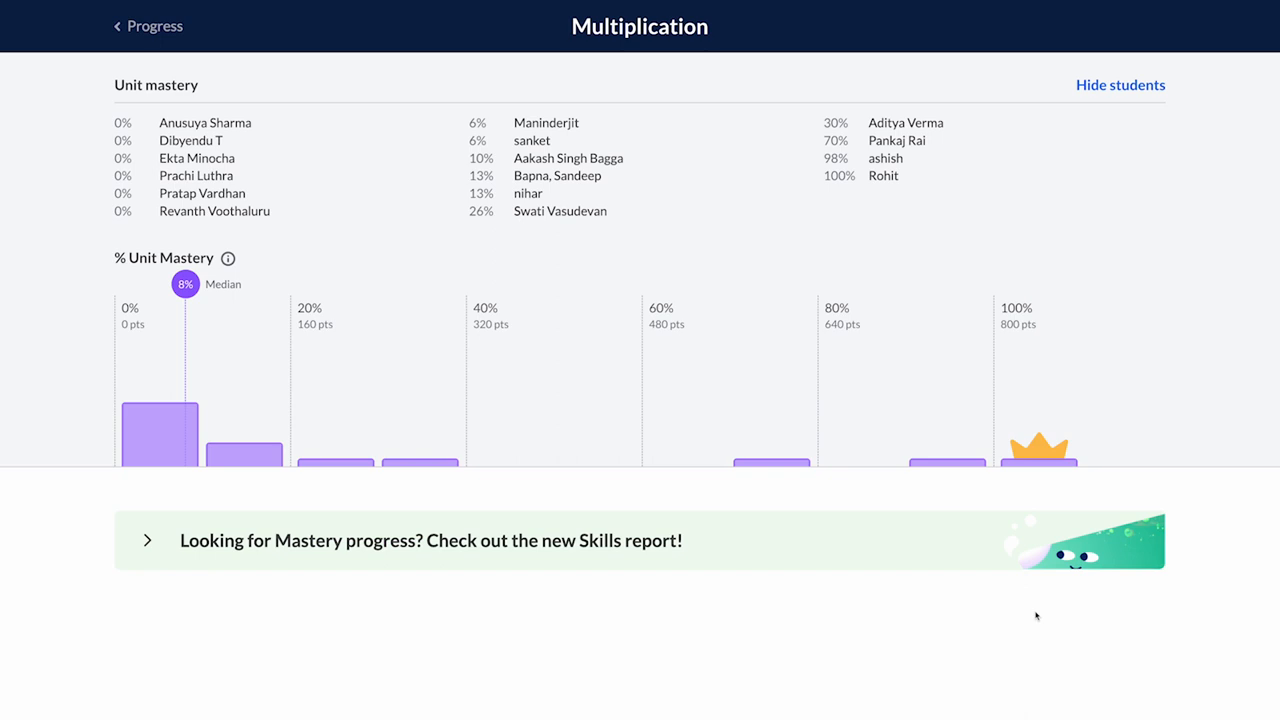
mouse_move(106, 199)
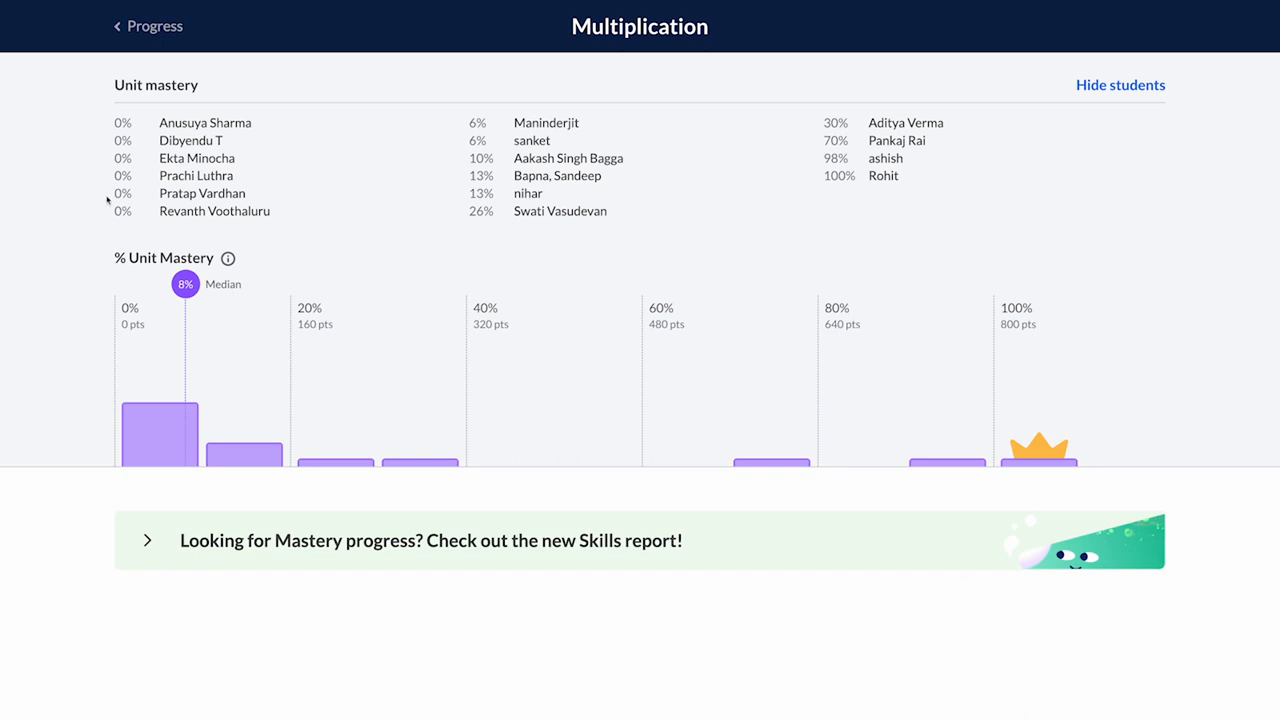
mouse_move(150, 33)
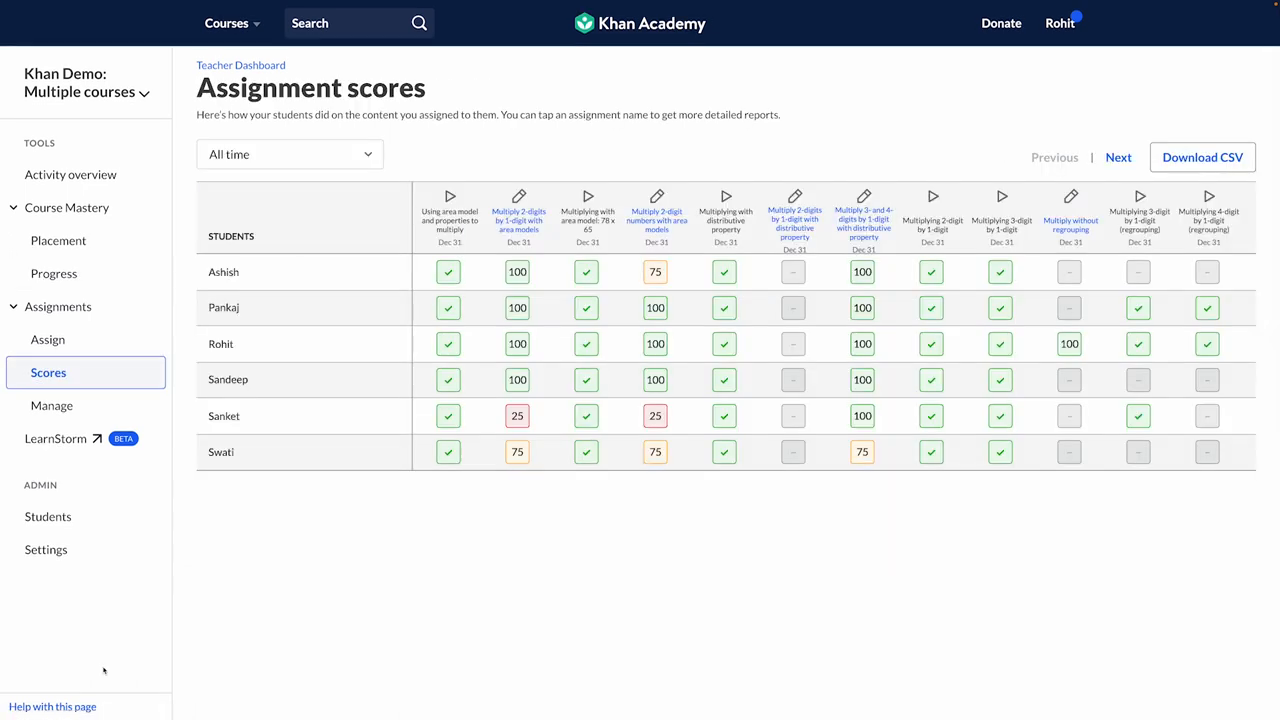
Review the student's responses to the assignment questions, including the 48 × 3 model
left_click(260, 416)
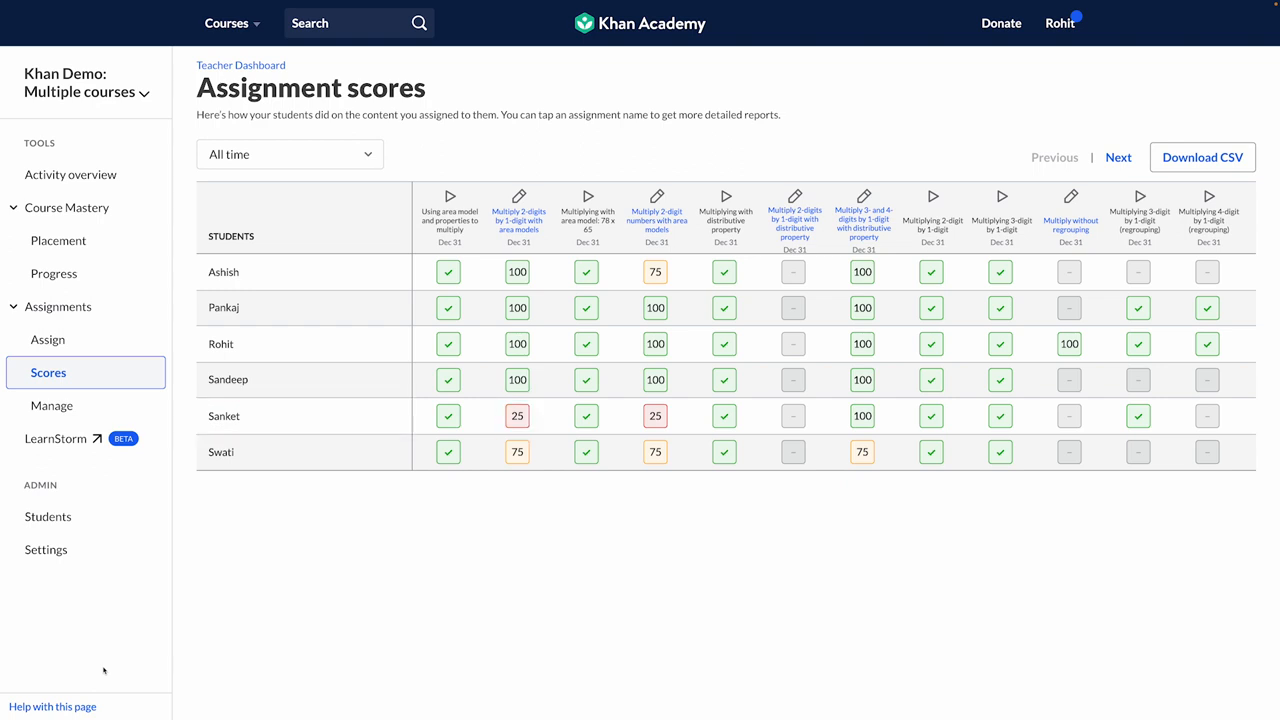
mouse_move(353, 507)
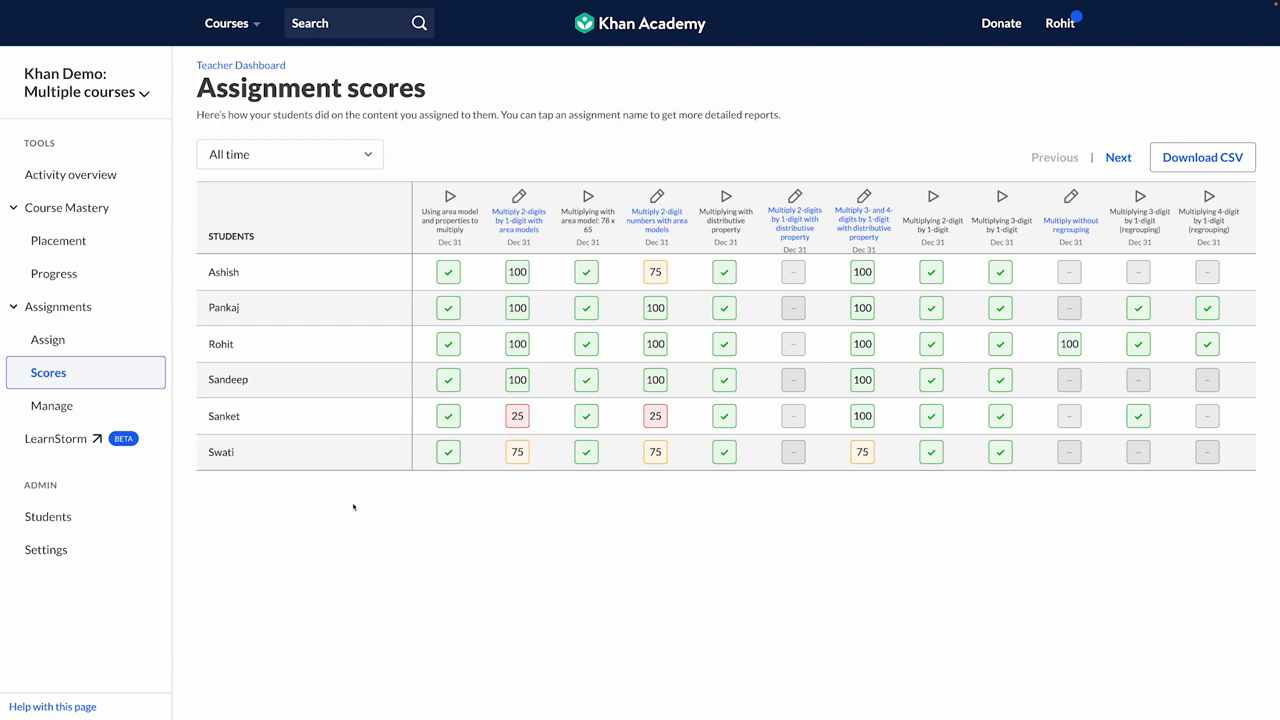
left_click(516, 415)
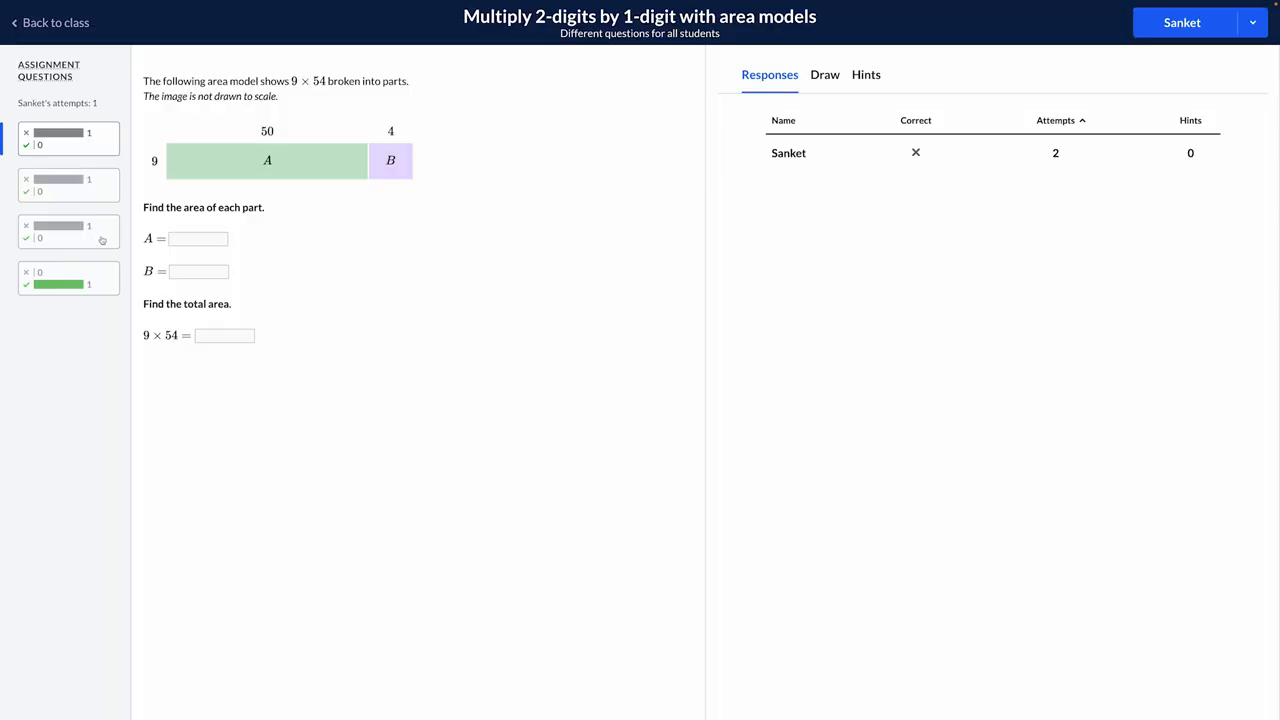
left_click(68, 231)
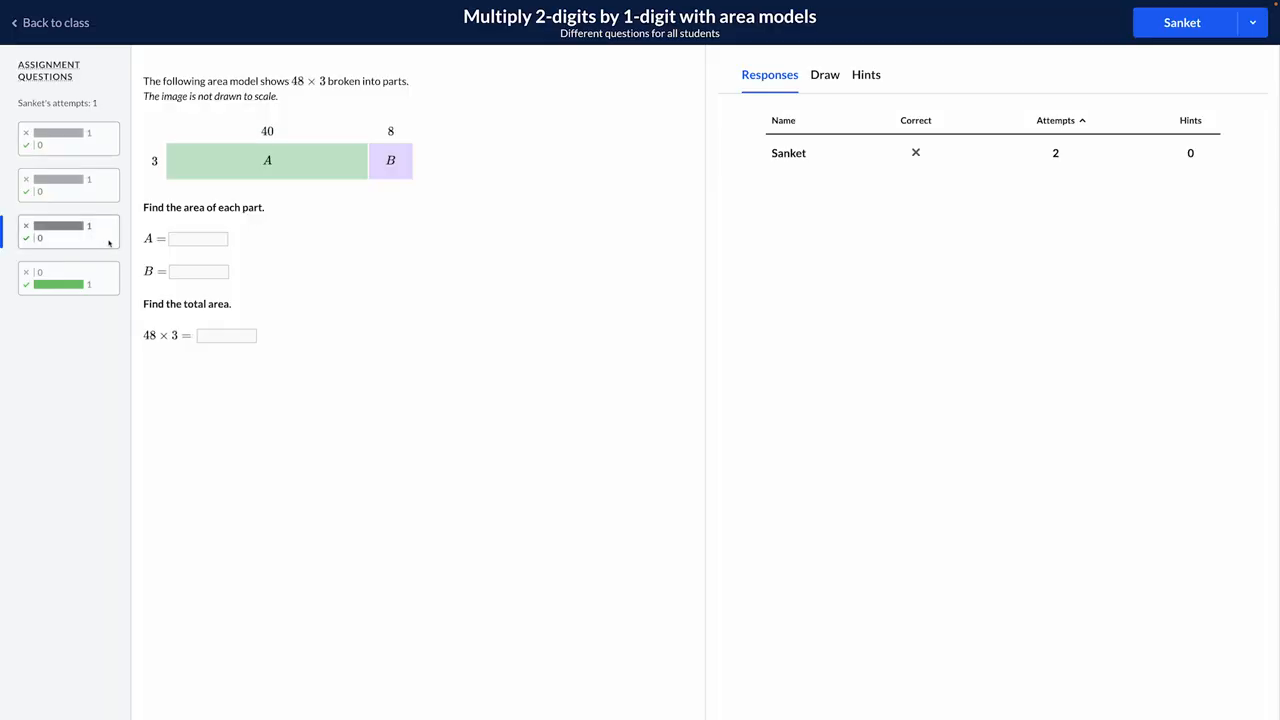
left_click(67, 185)
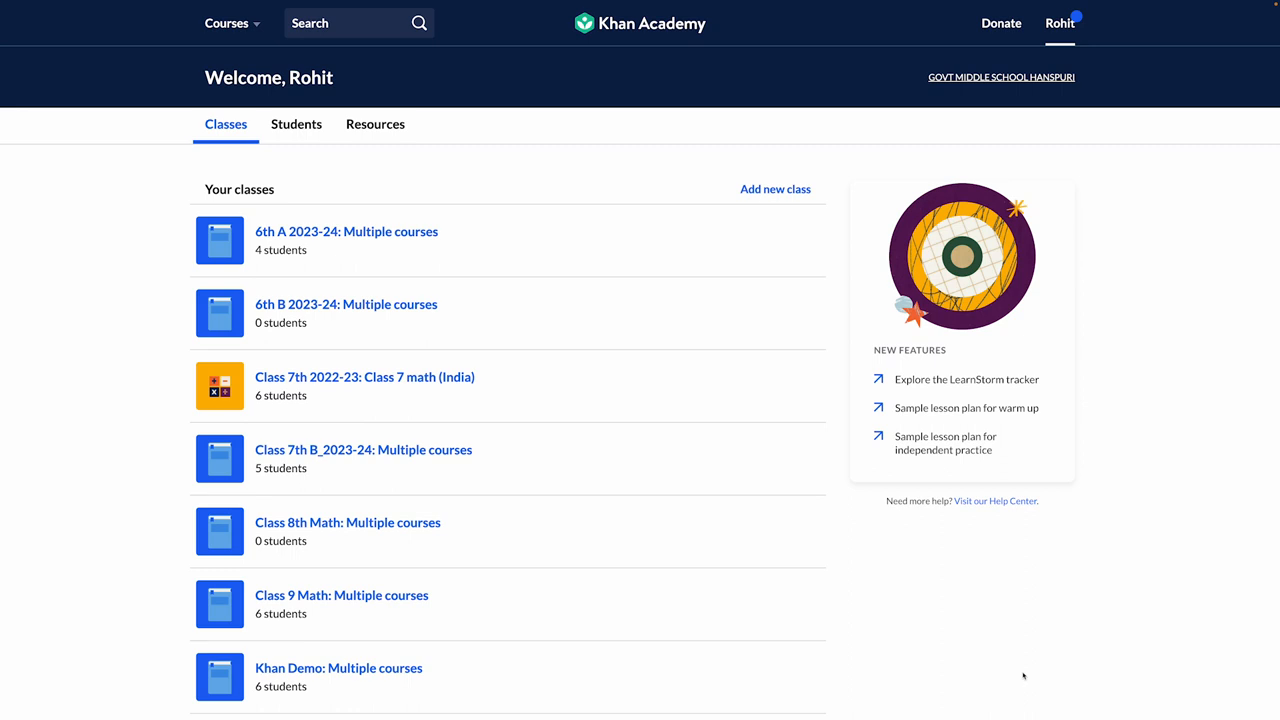
Open Khan Demo 2's Activity overview and show per-skill mastery for Class 4 math (India)
scroll("down", 3)
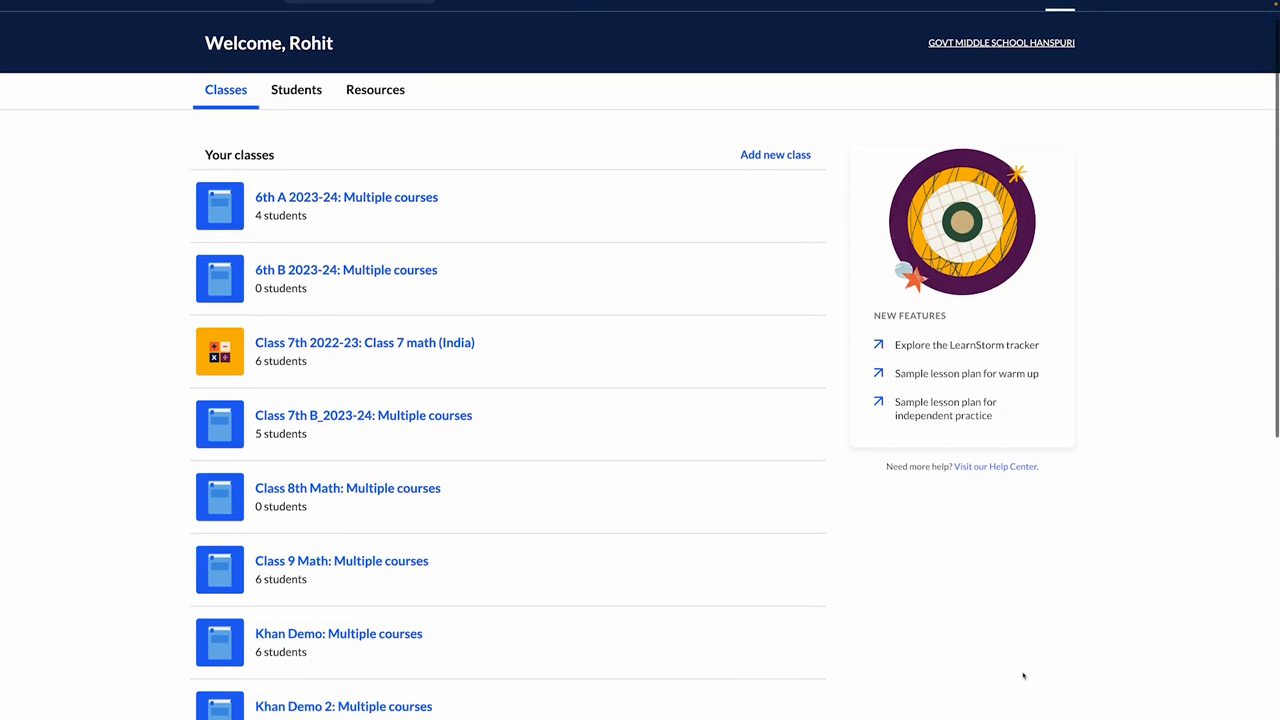
scroll("down", 3)
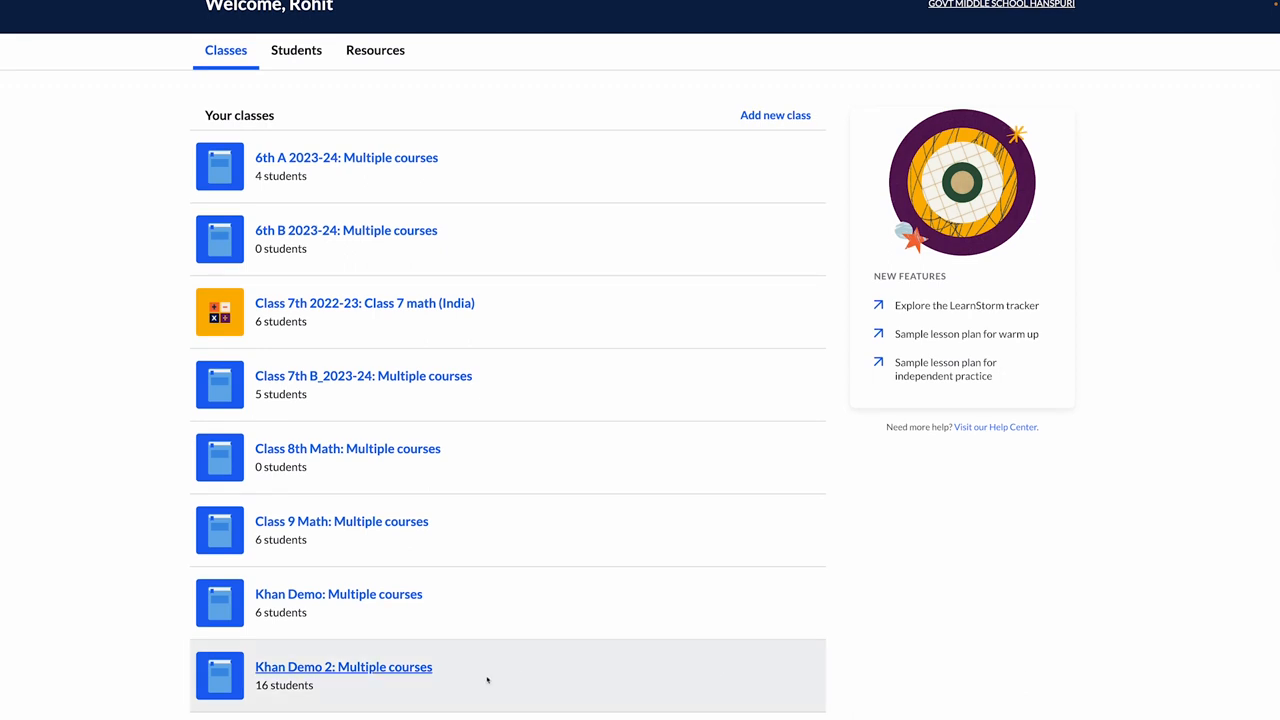
left_click(343, 667)
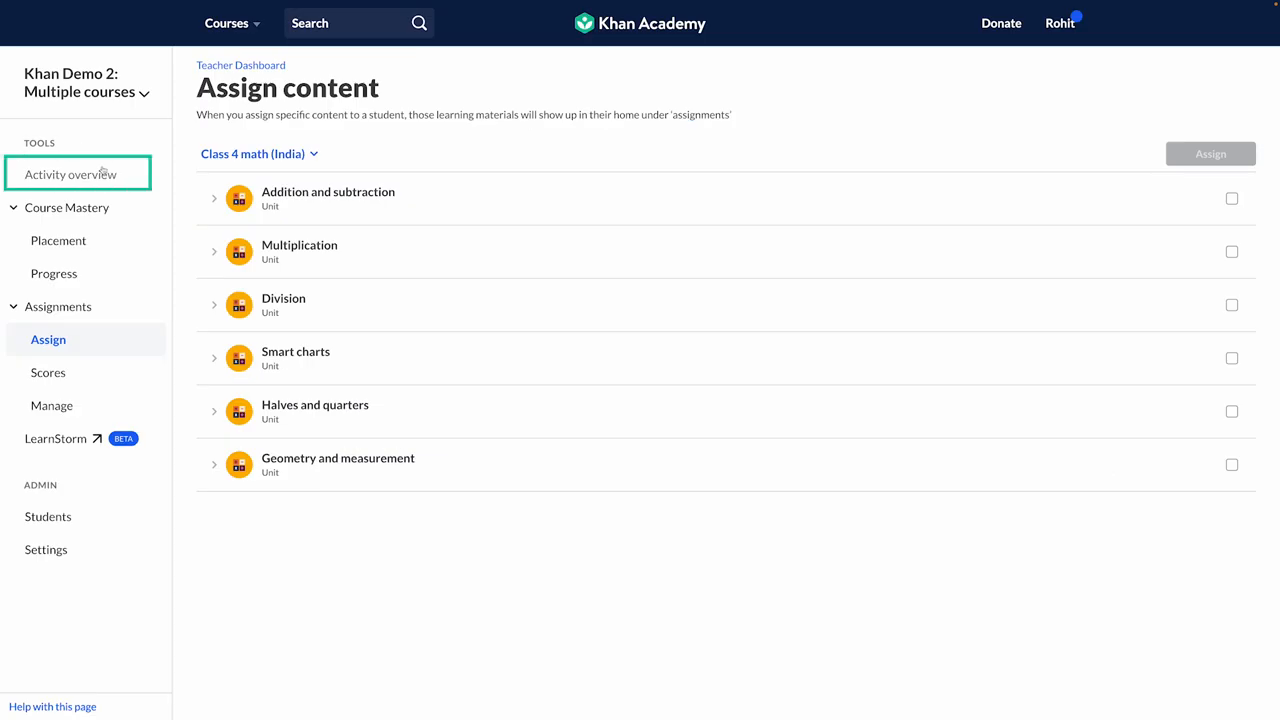
left_click(69, 174)
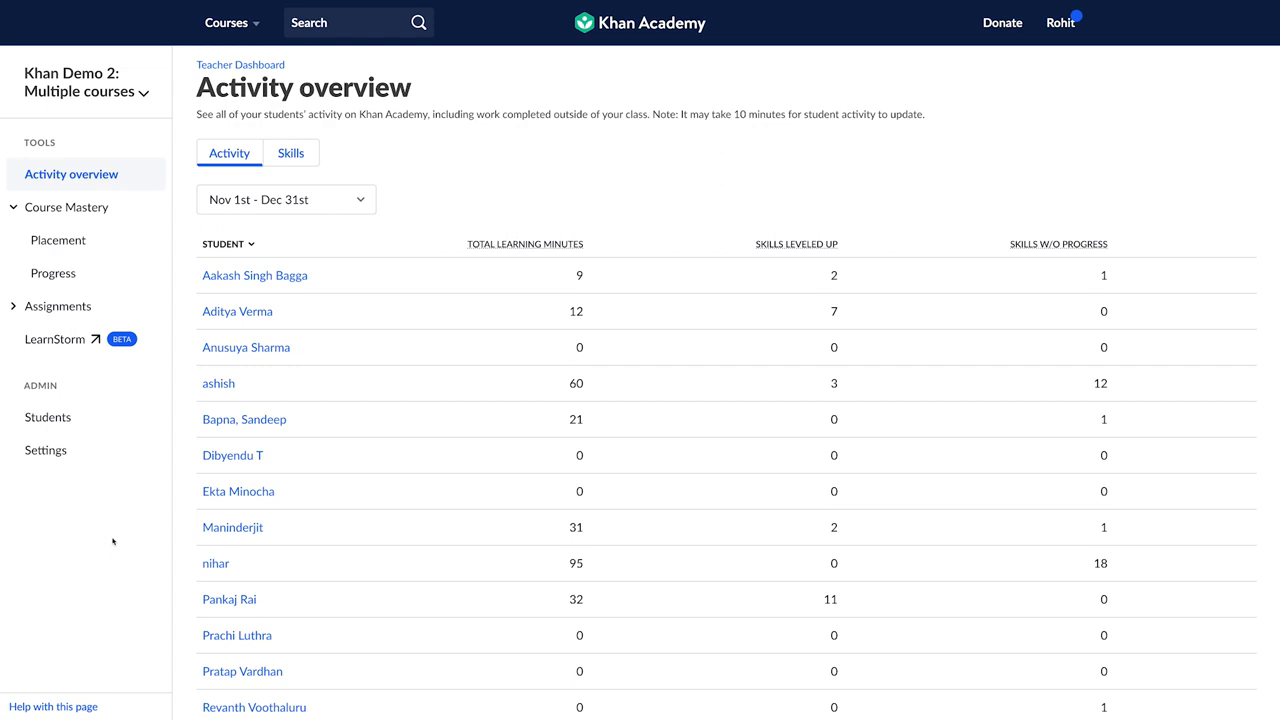
scroll("down", 3)
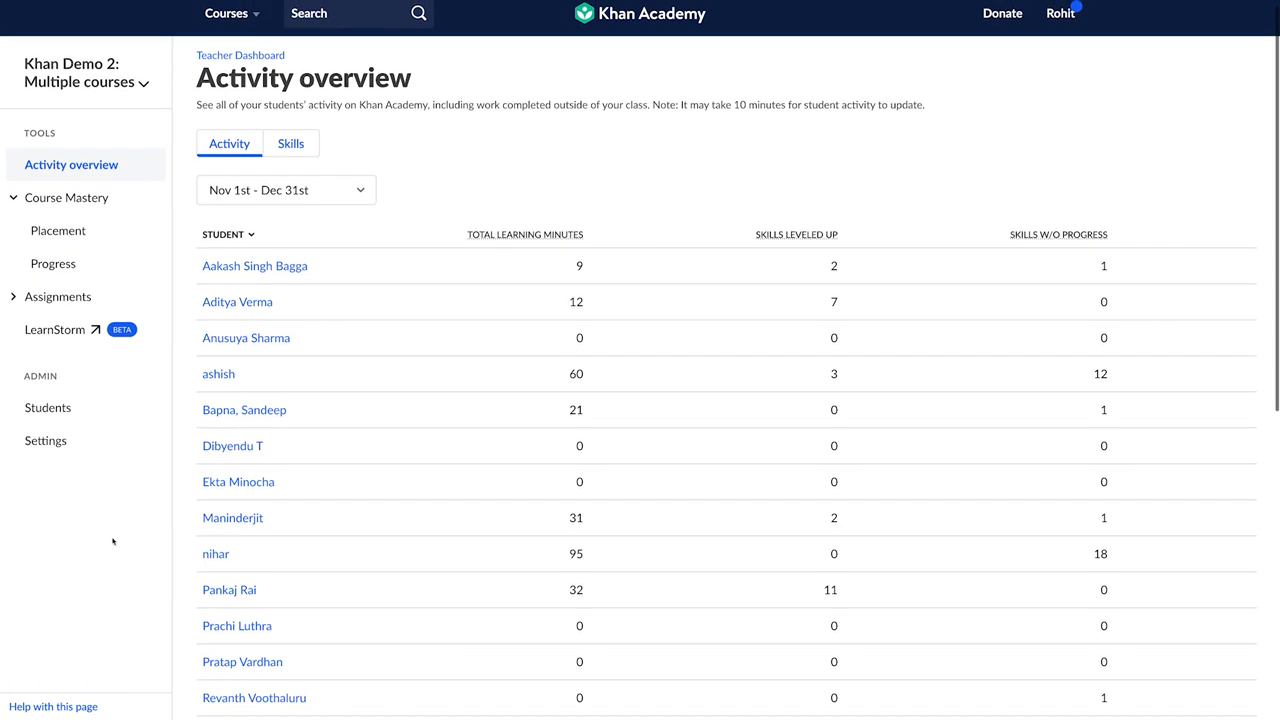
left_click(291, 143)
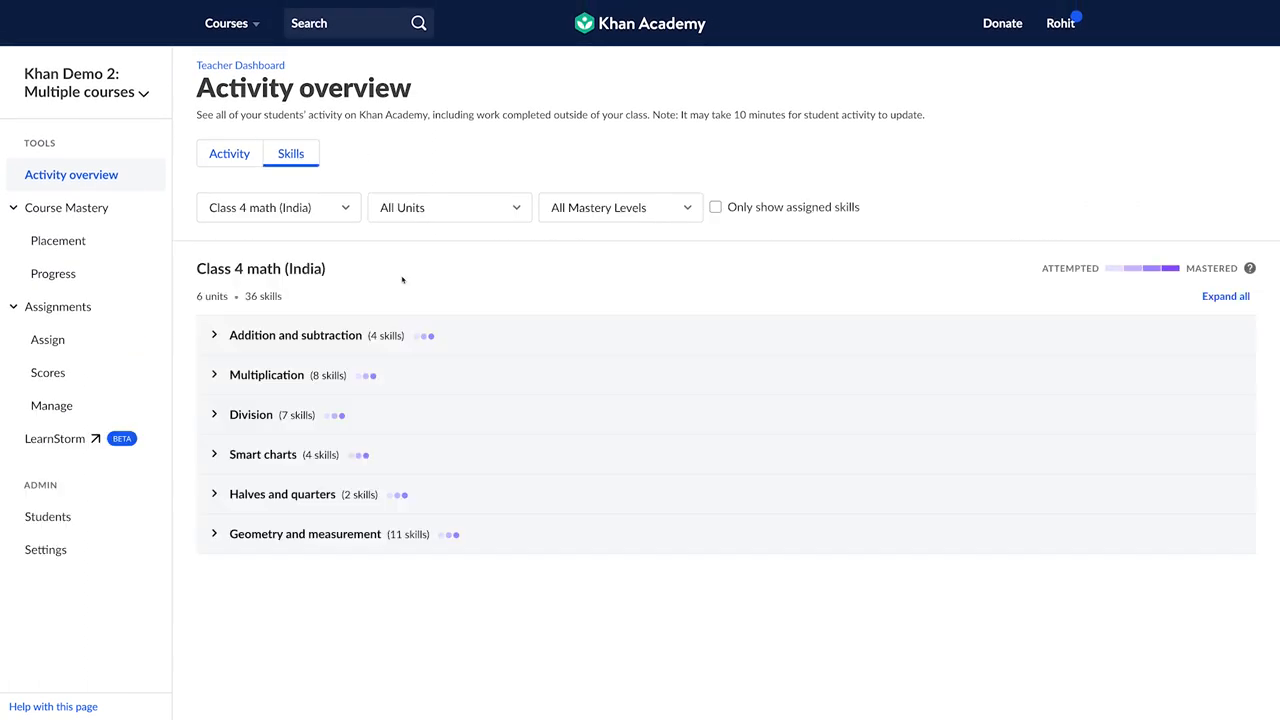
mouse_move(388, 289)
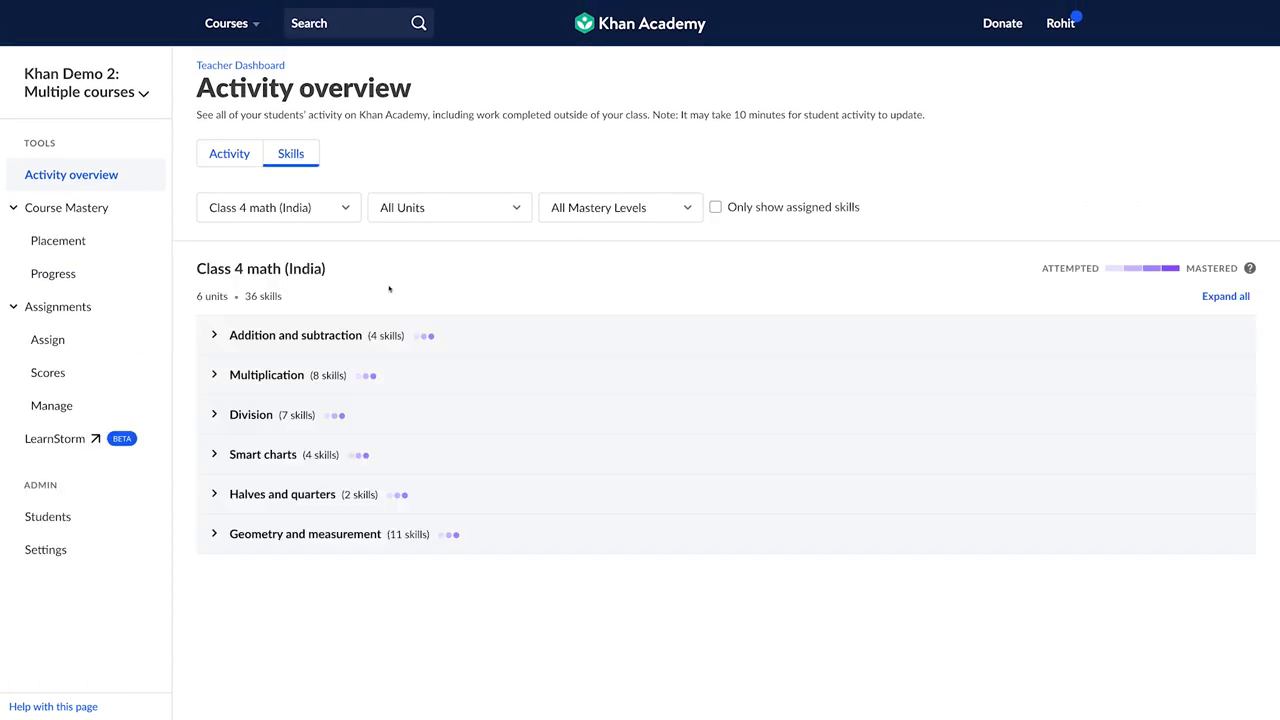
Expand the Multiplication unit's skill mastery, then open the Assign content page
left_click(266, 375)
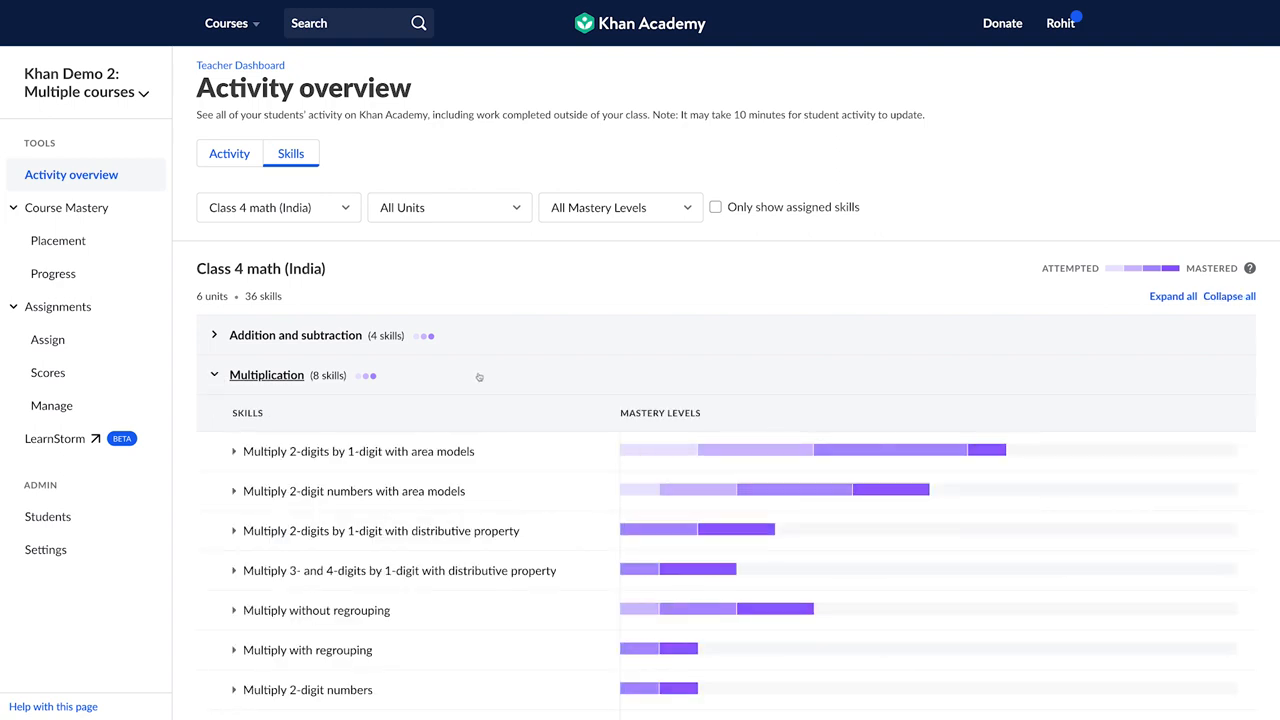
mouse_move(735, 452)
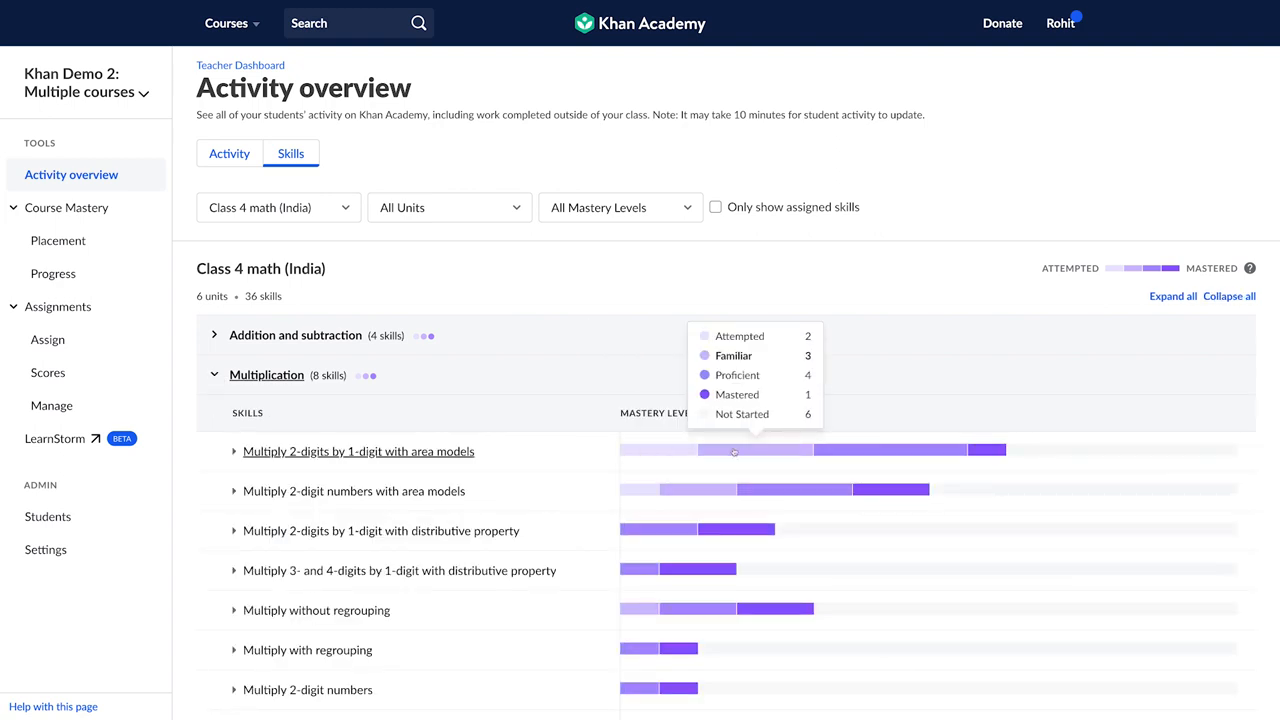
mouse_move(656, 294)
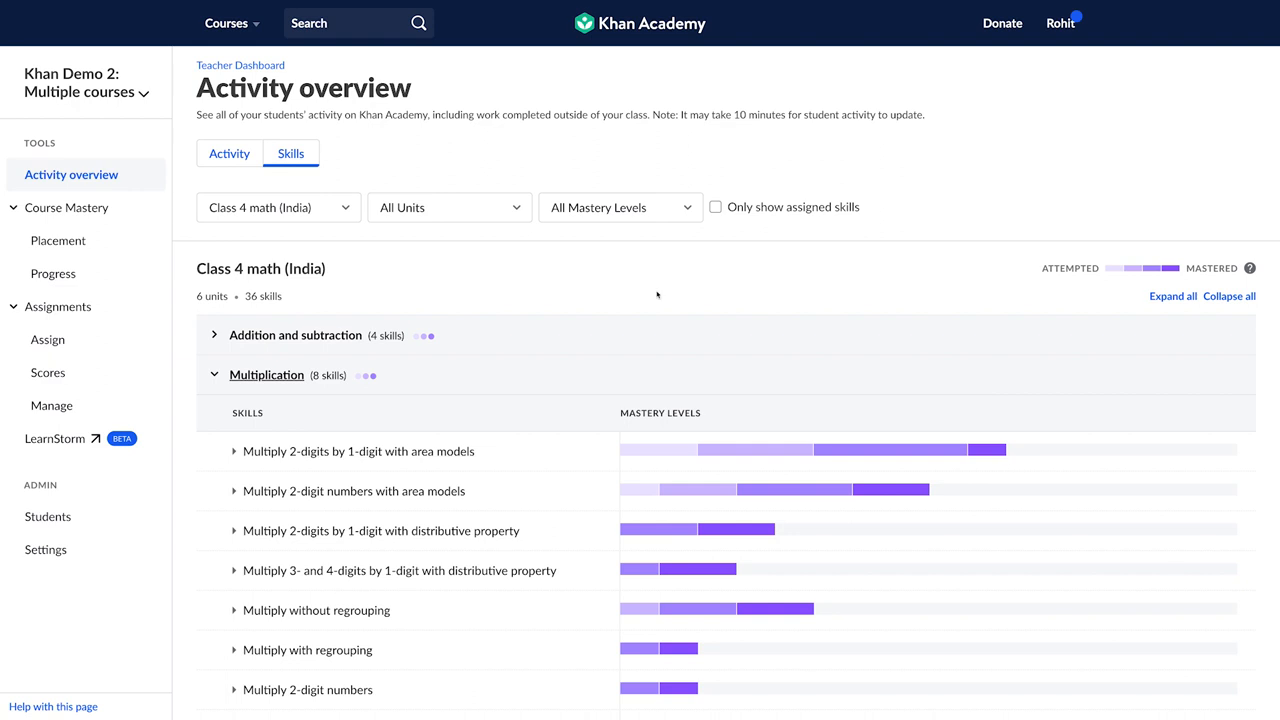
scroll("down", 3)
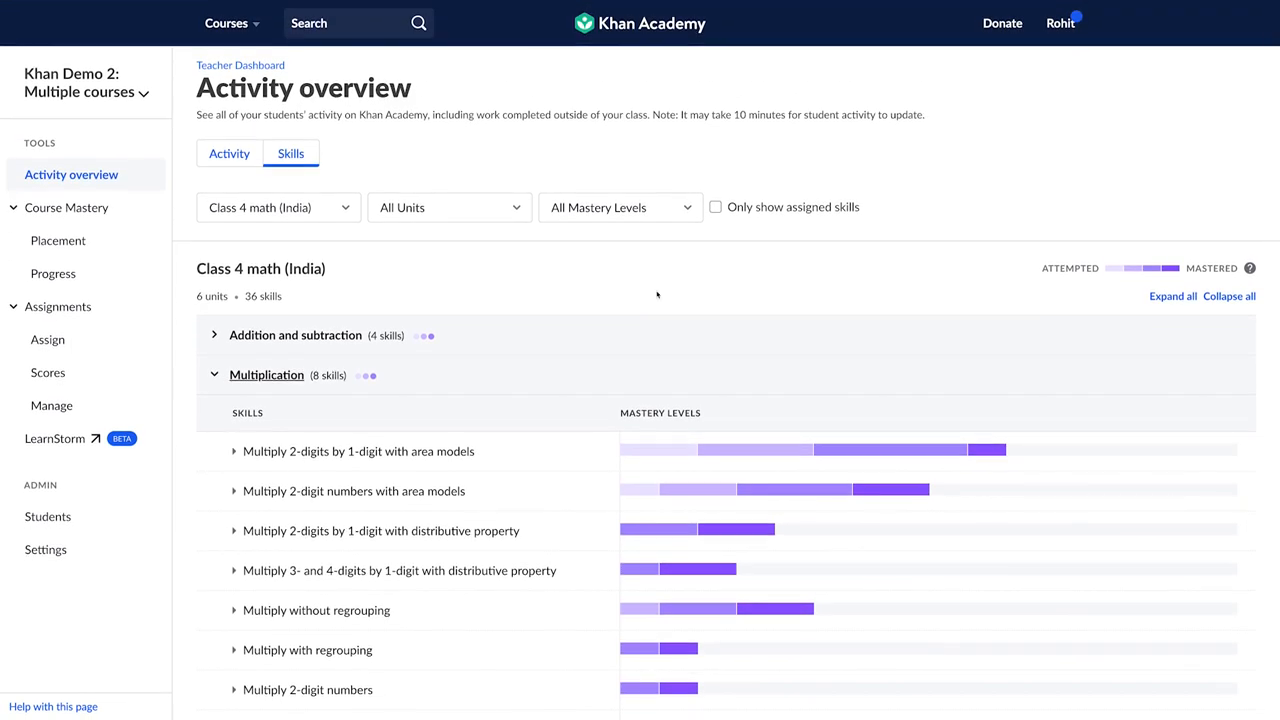
left_click(47, 339)
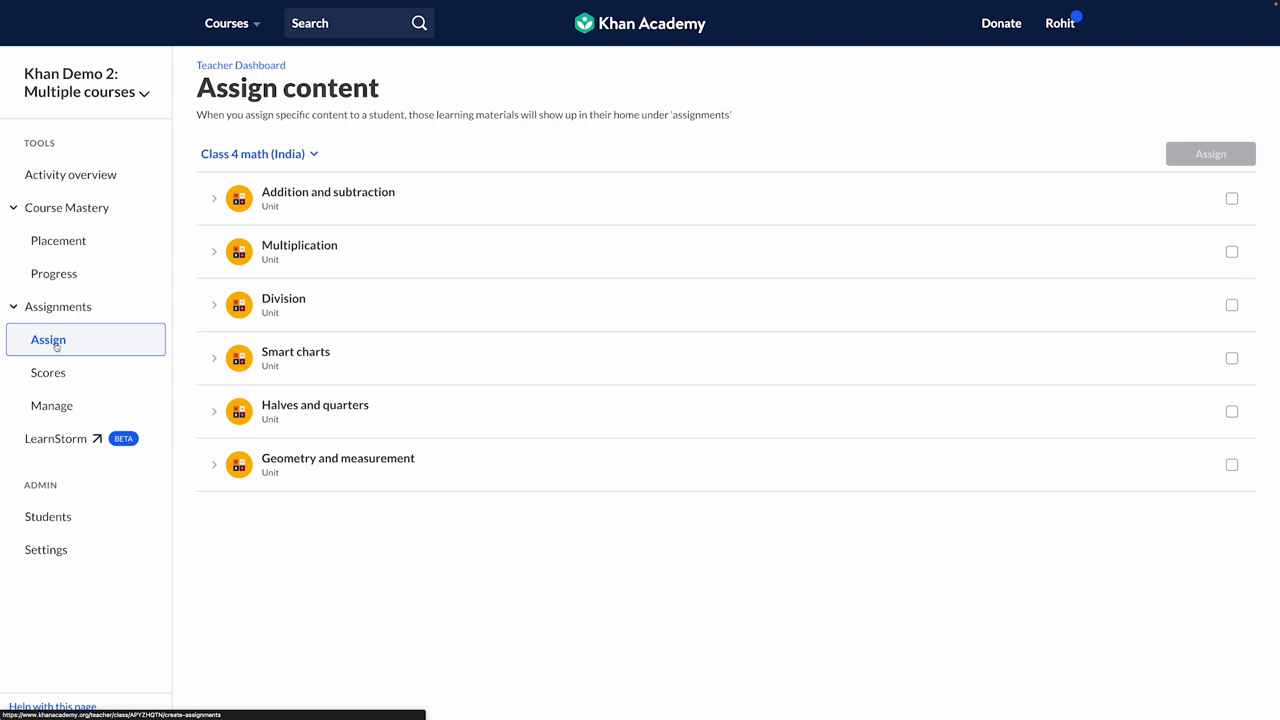
left_click(47, 372)
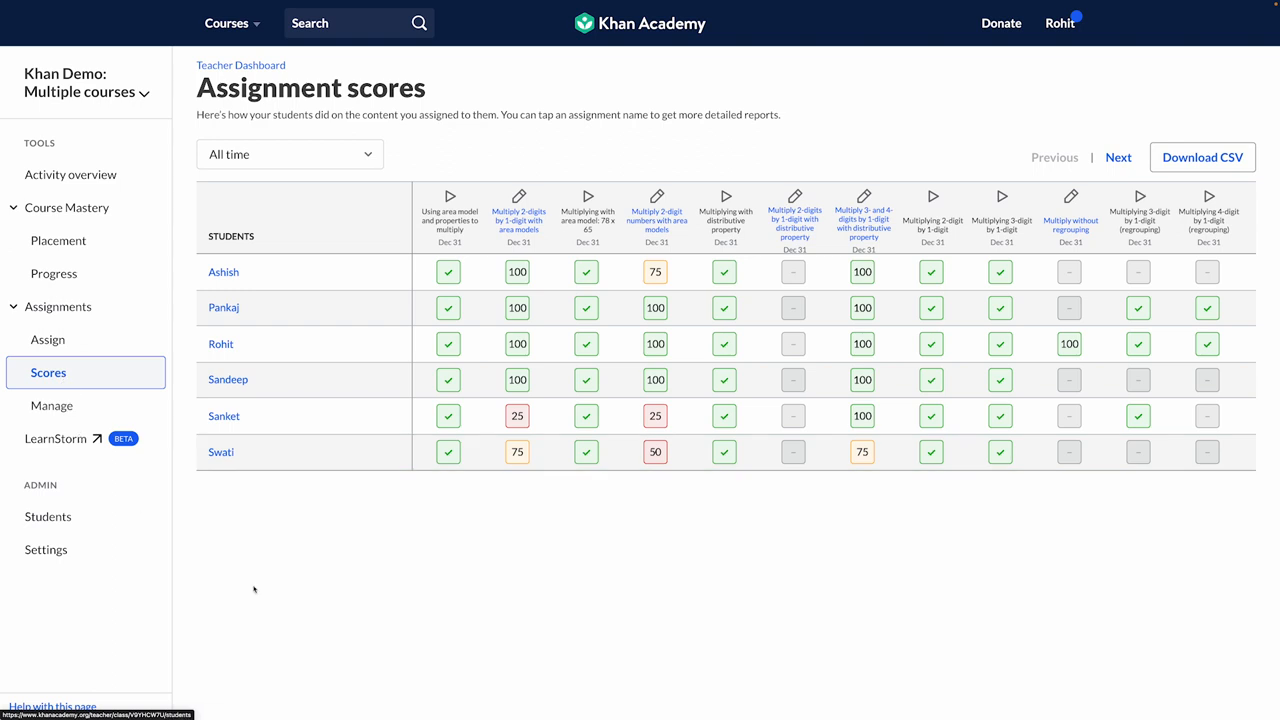
mouse_move(258, 590)
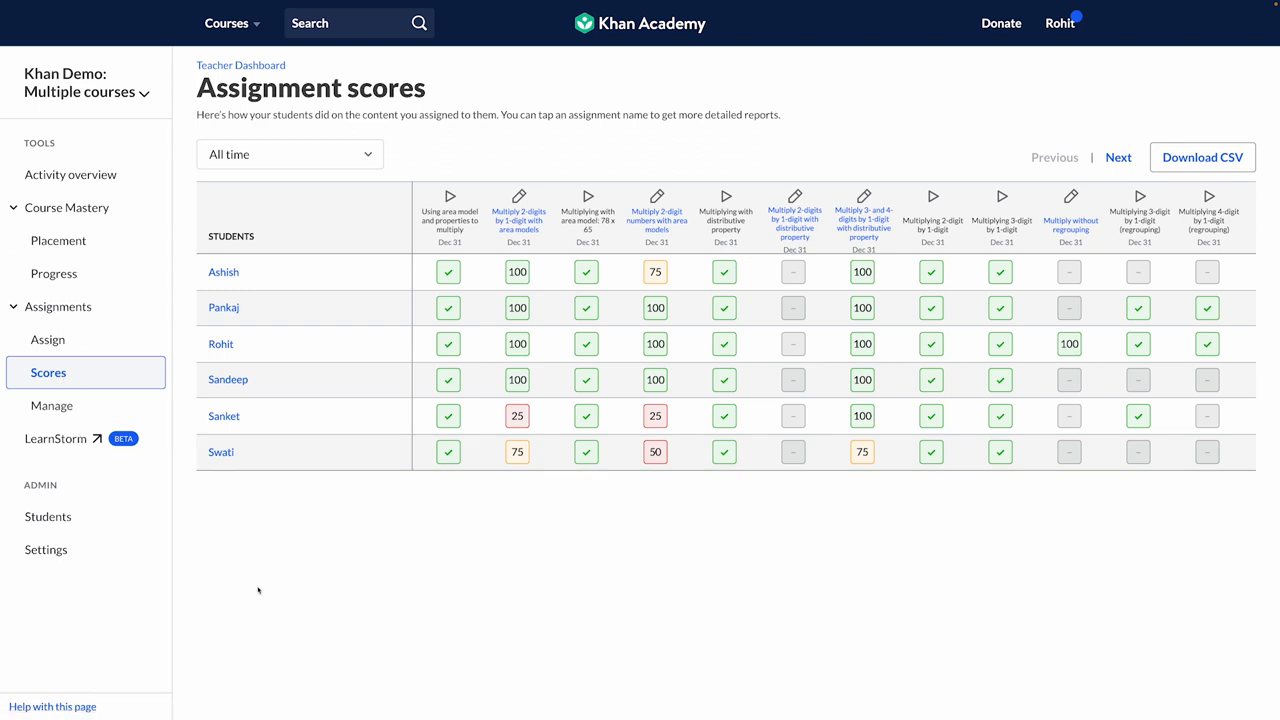
mouse_move(655, 452)
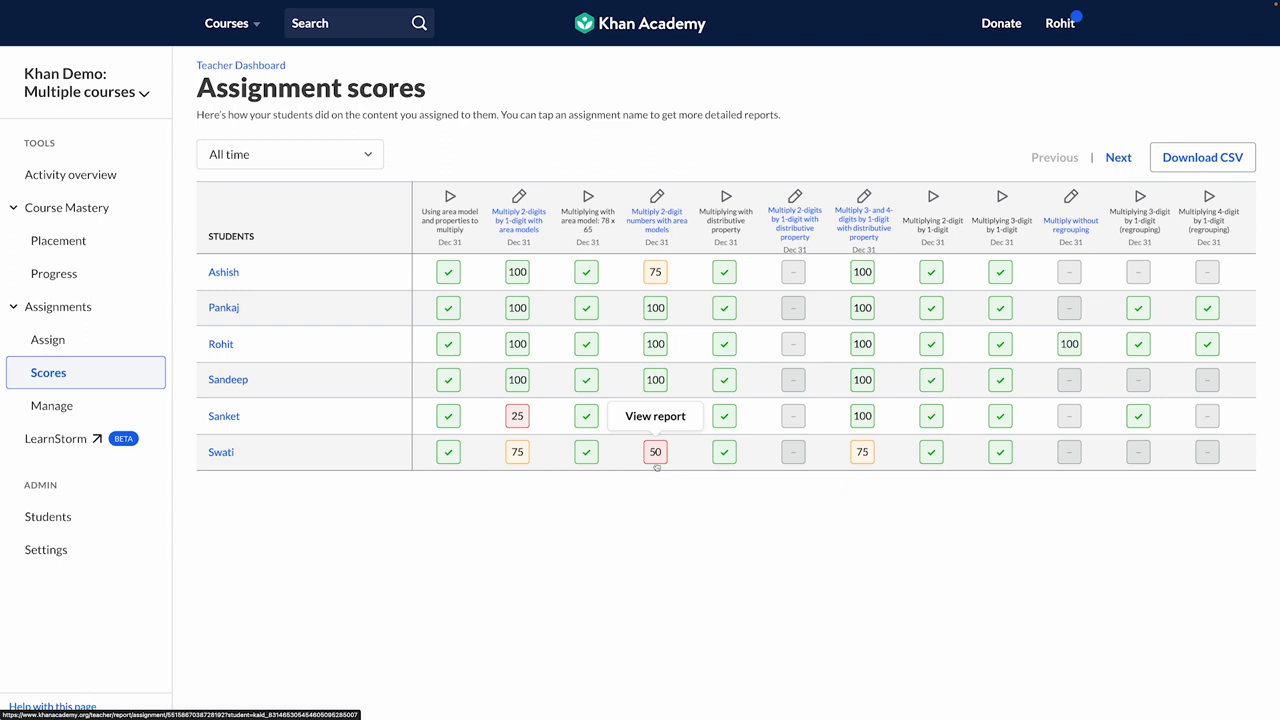
left_click(48, 339)
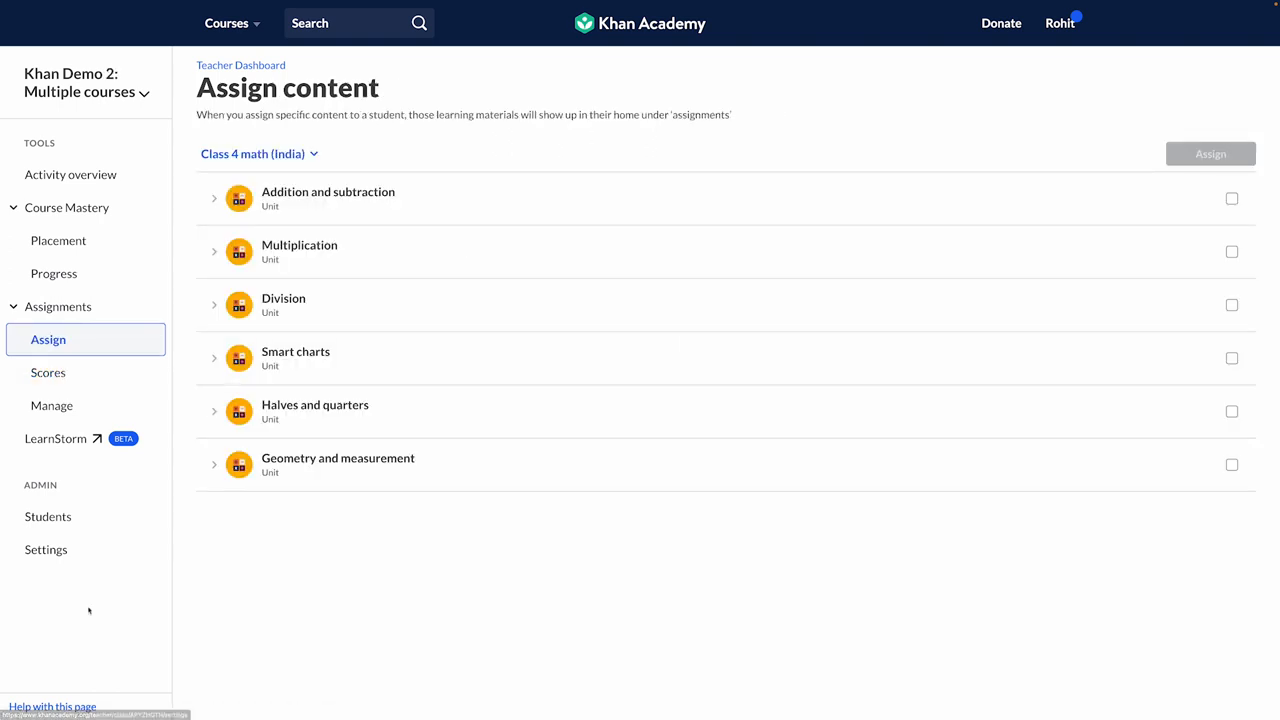
Select the Multiply 2-digits by 1-digit with area models exercise and assign it to one student
left_click(214, 251)
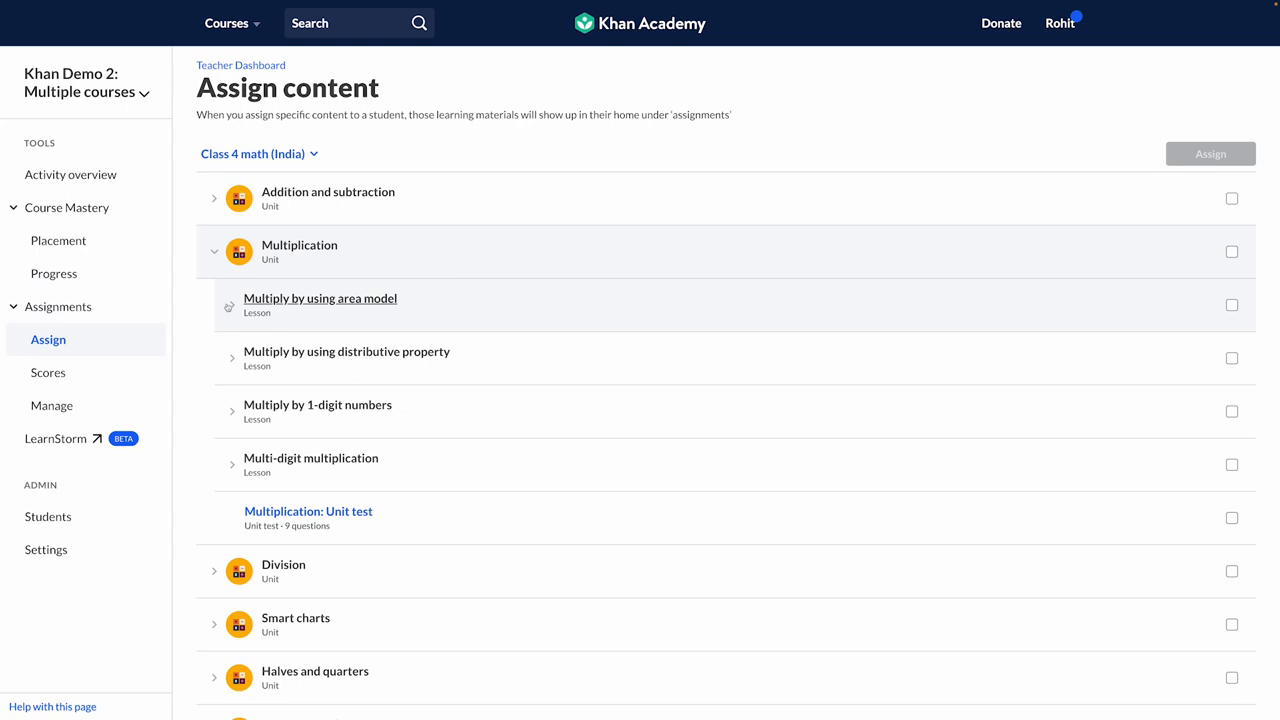
left_click(224, 304)
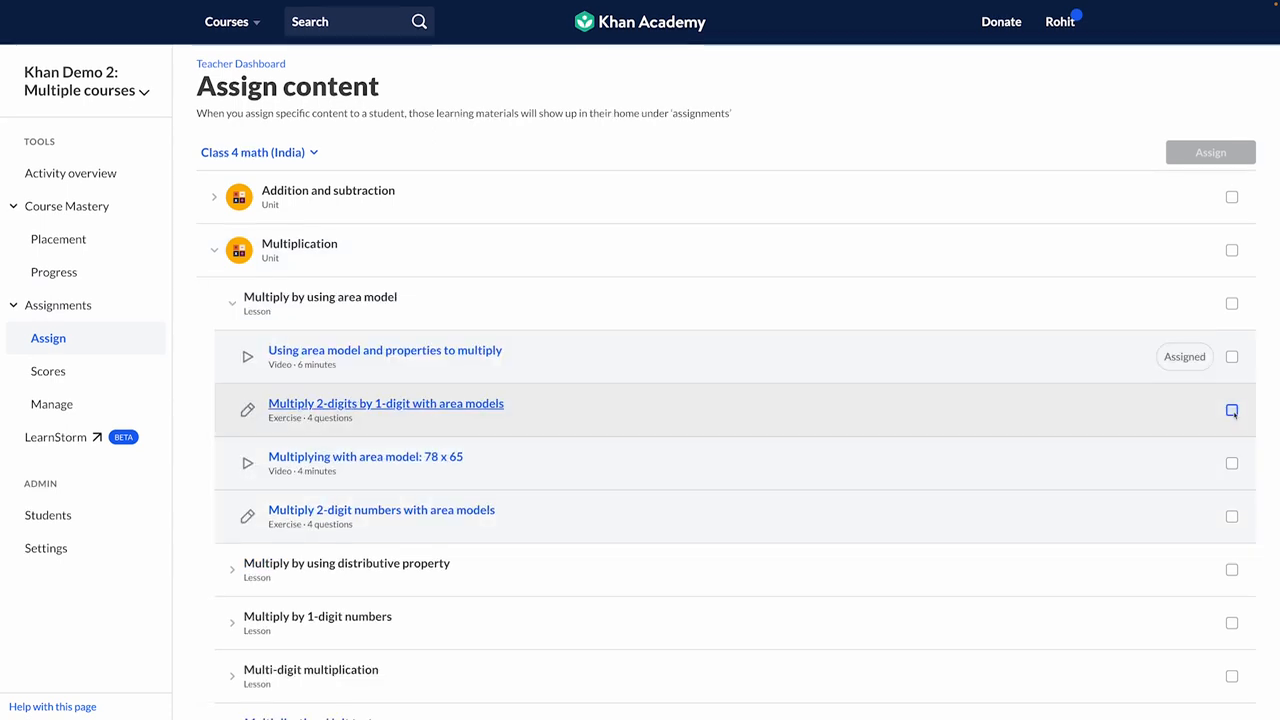
left_click(1229, 410)
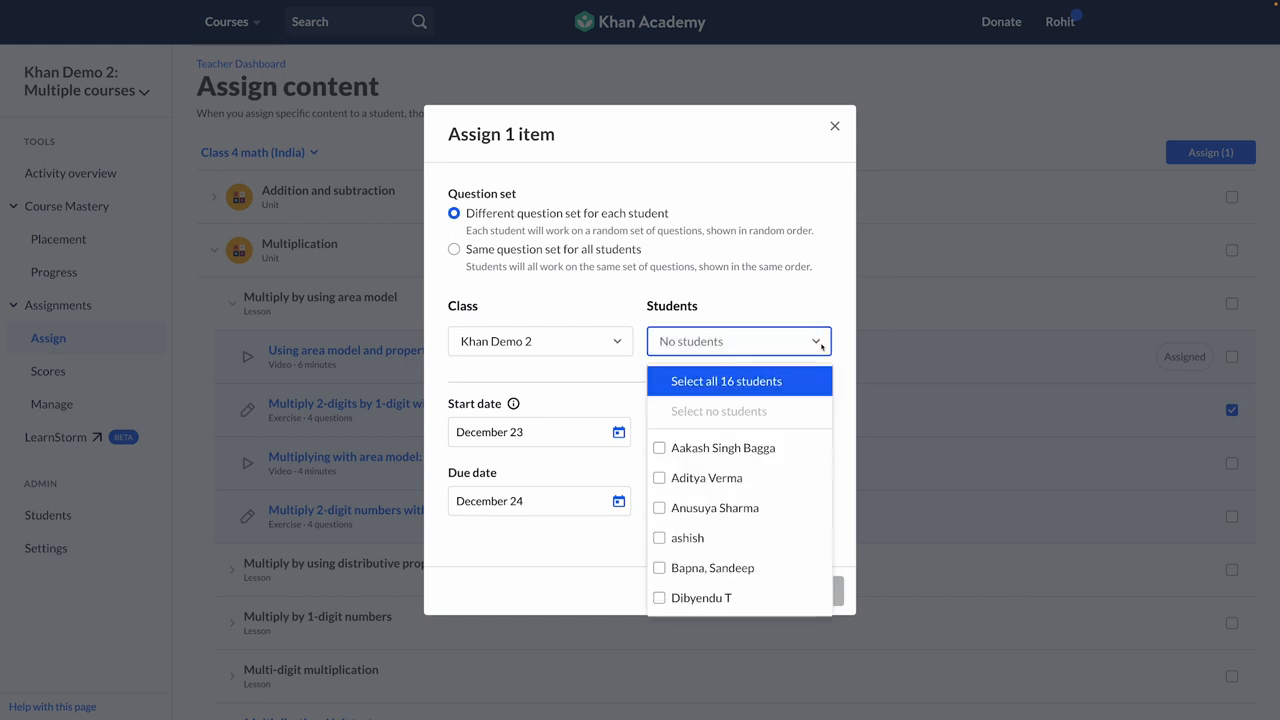
scroll("down", 3)
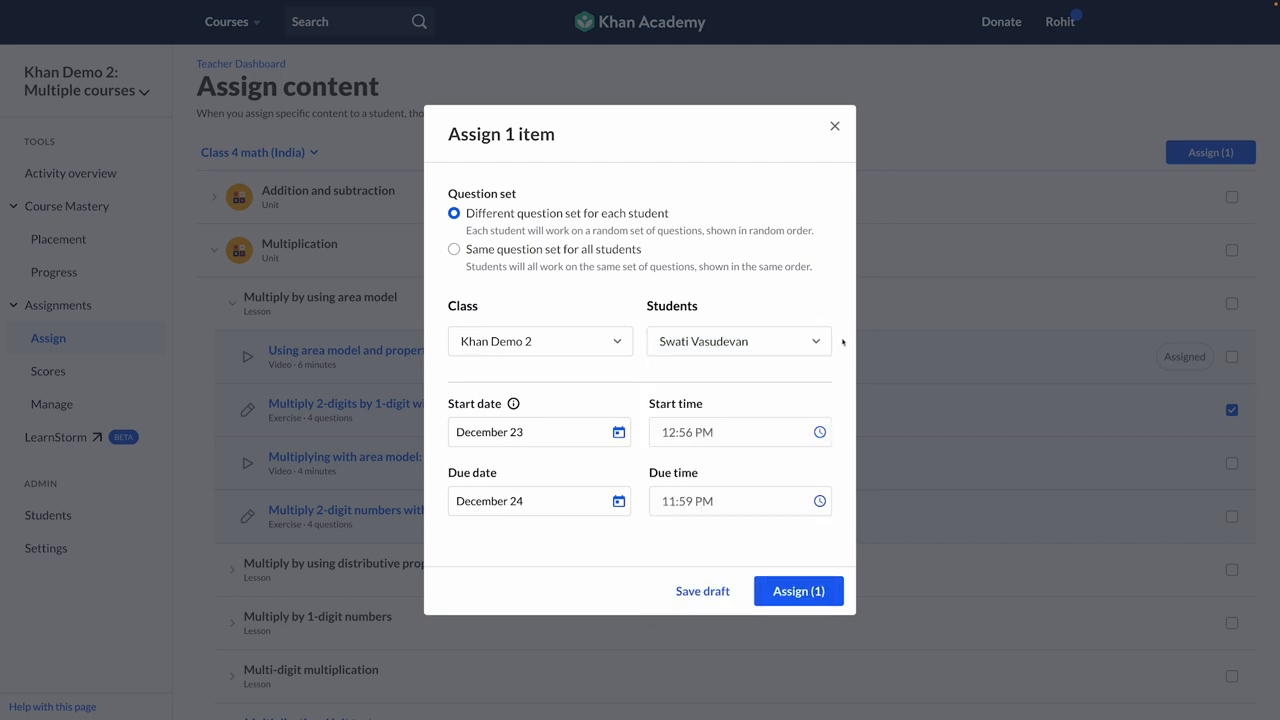
left_click(798, 591)
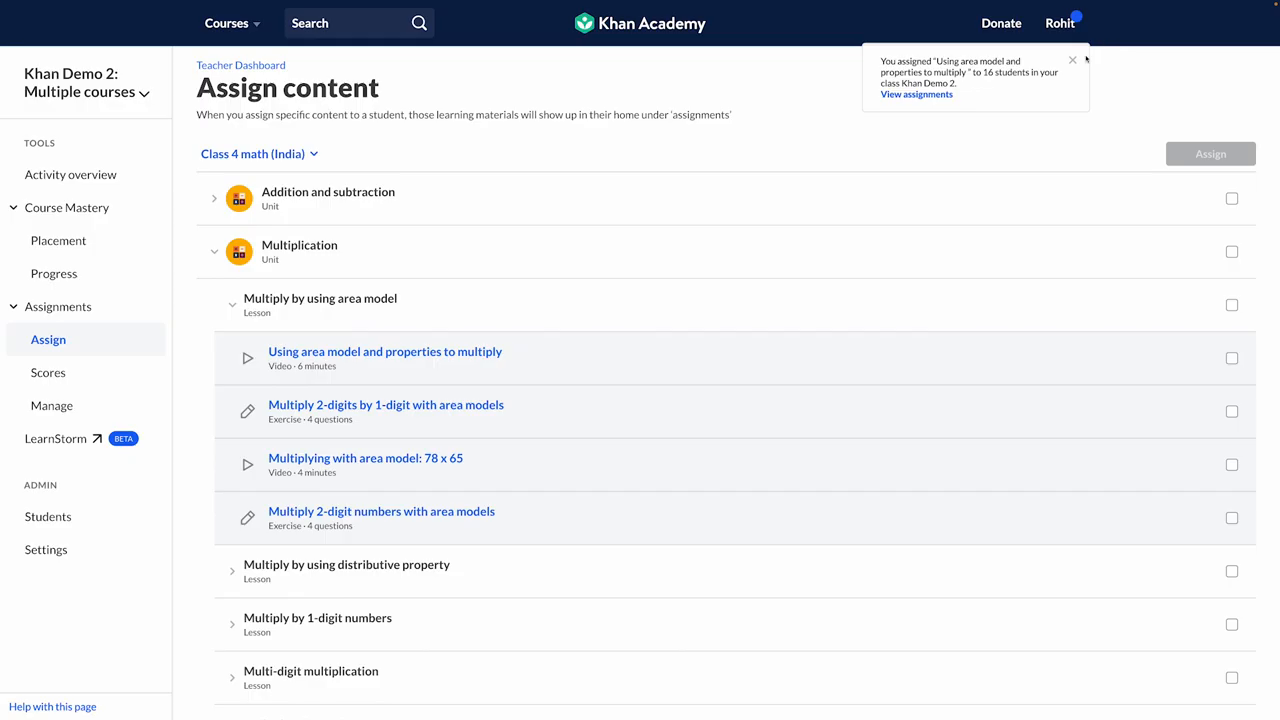